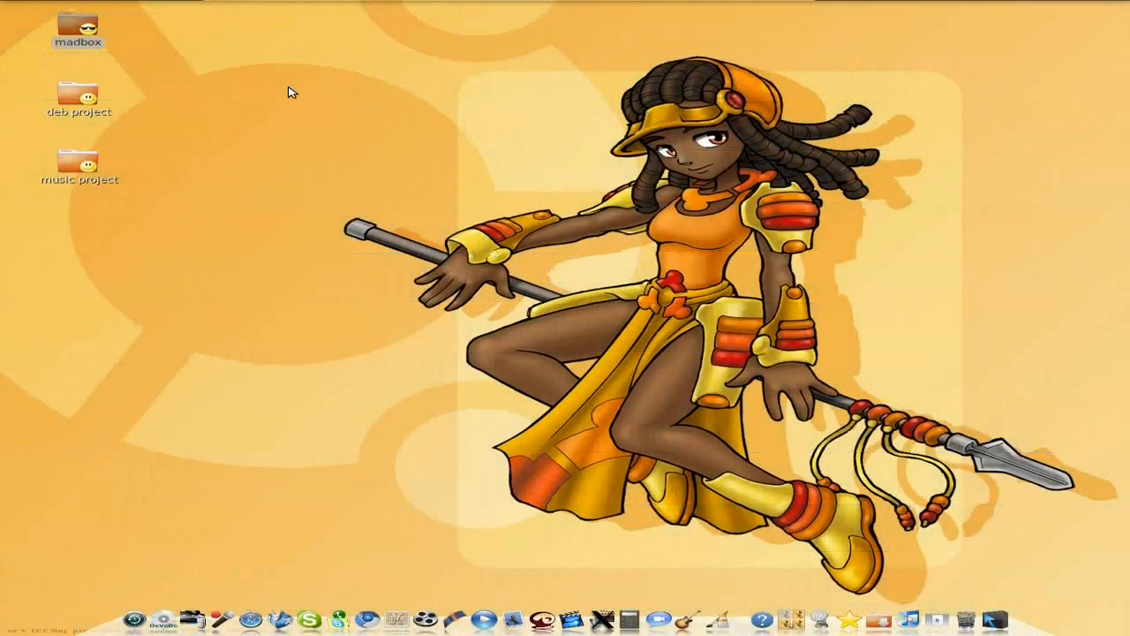
{"action": "mouse_move", "coordinate": [283, 604]}
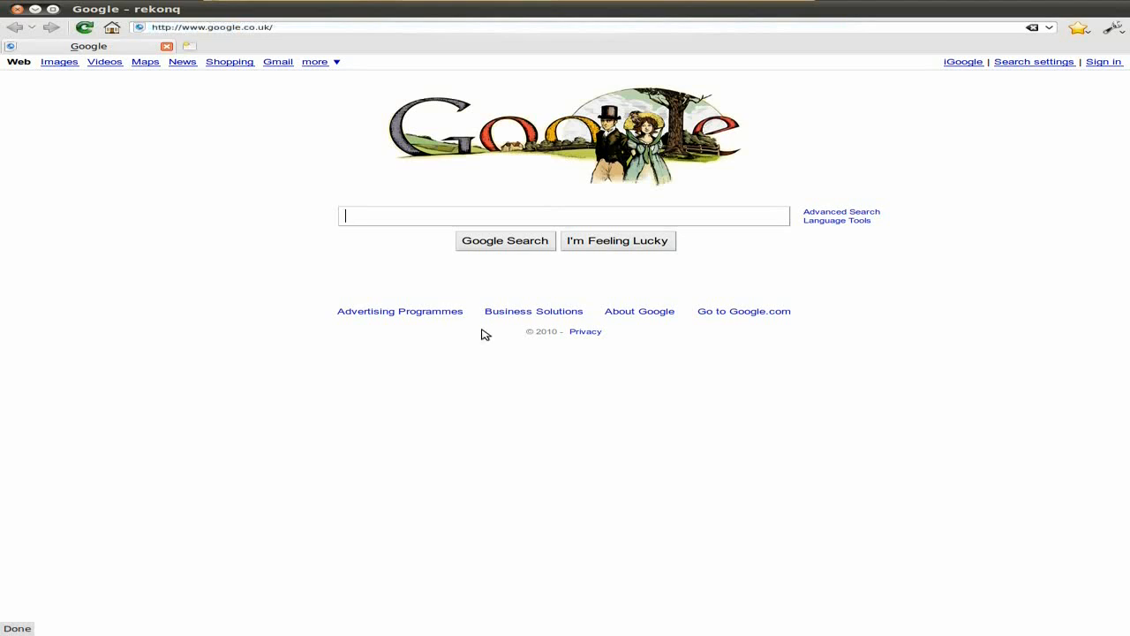
{"action": "mouse_move", "coordinate": [103, 145]}
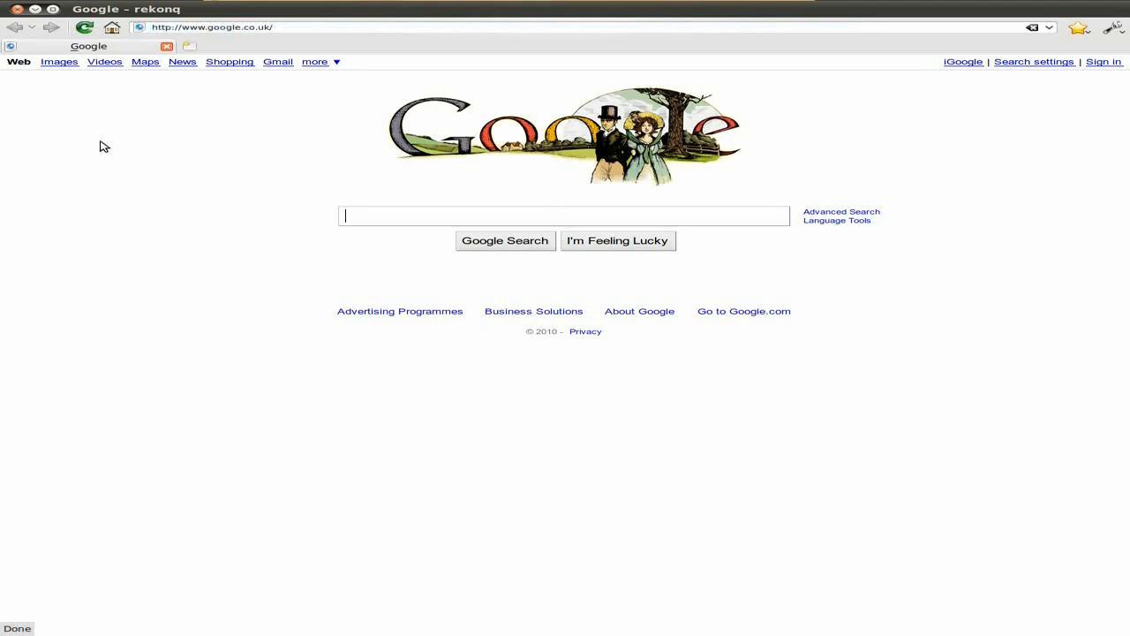
{"action": "mouse_move", "coordinate": [867, 21]}
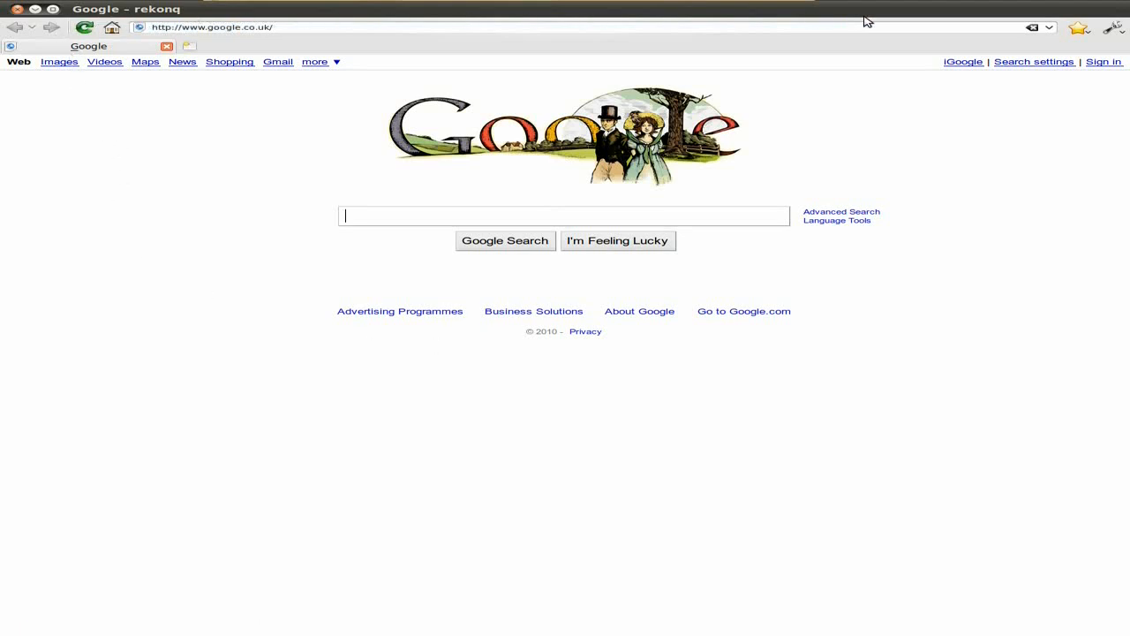
{"action": "mouse_move", "coordinate": [383, 241]}
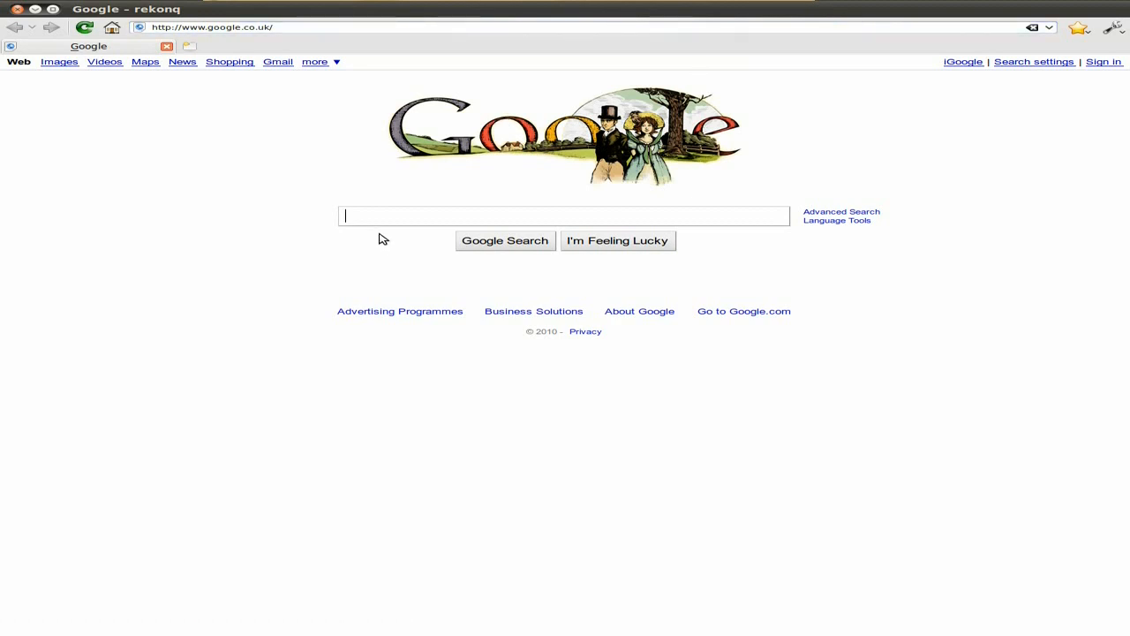
Run a Google search for "rekonq" from the search box
{"action": "type", "text": "reko"}
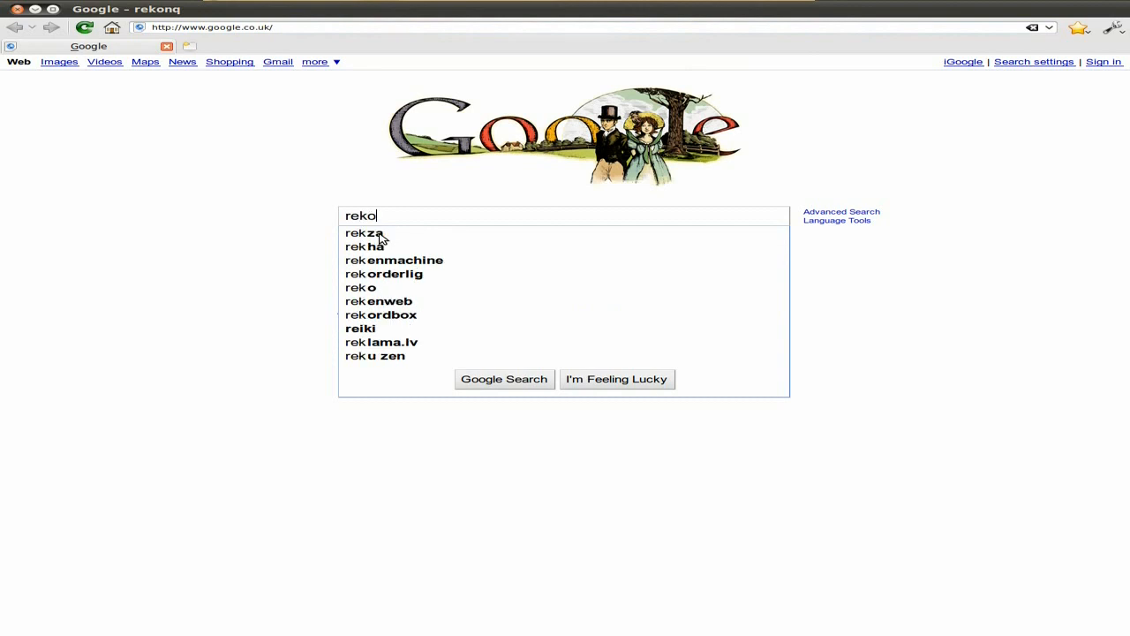
{"action": "type", "text": "nq"}
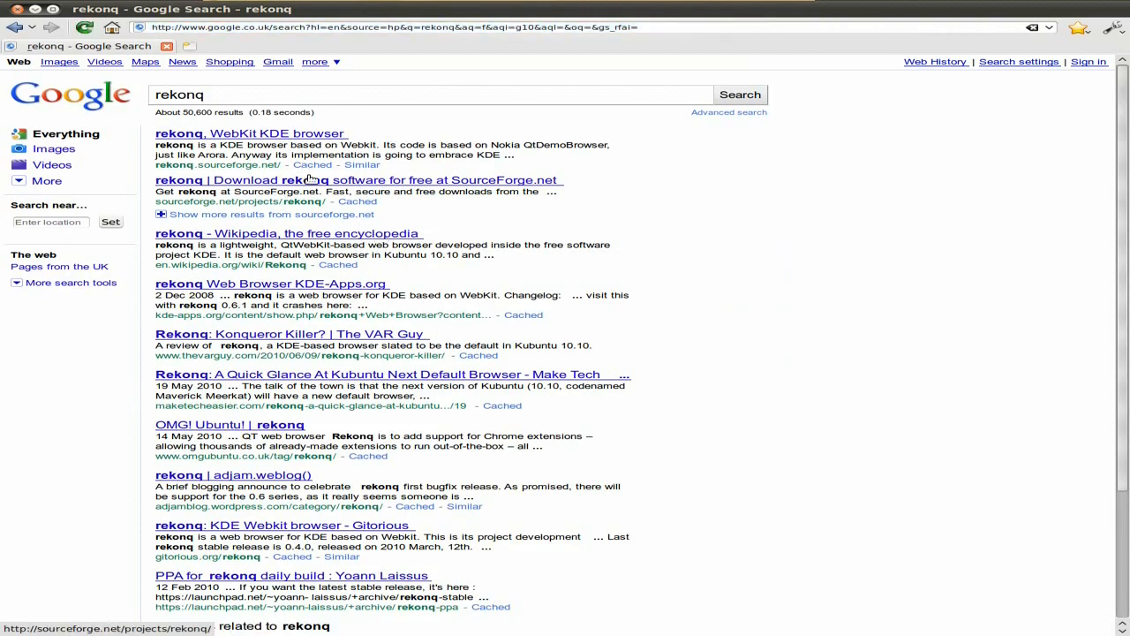
Load the top result, the rekonq project homepage on rekonq.sourceforge.net
{"action": "left_click", "coordinate": [251, 135]}
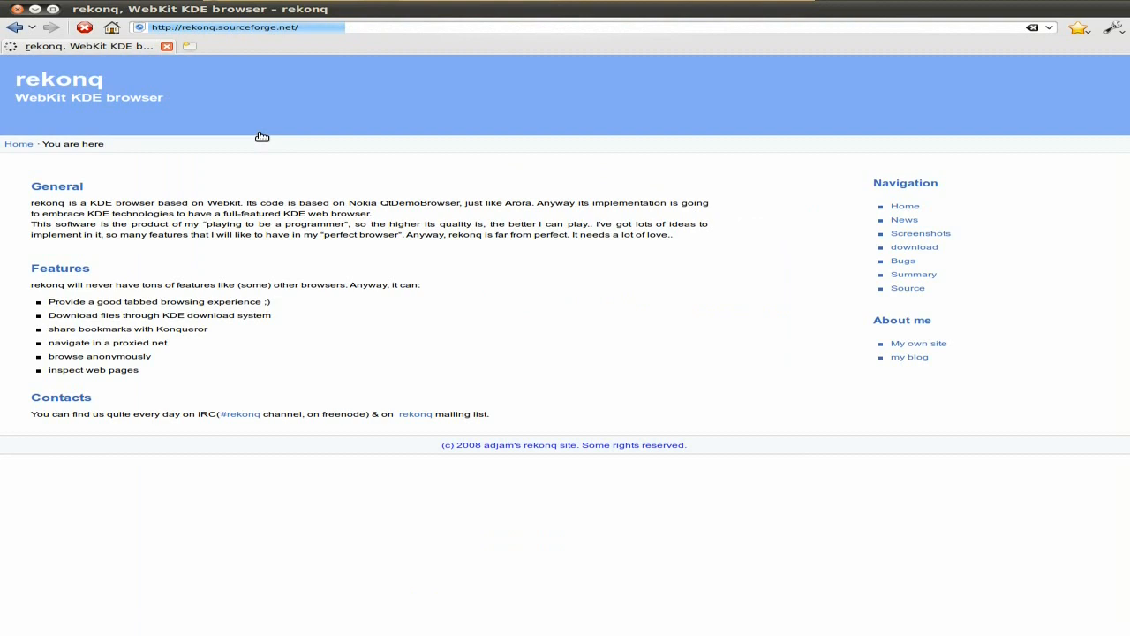
{"action": "left_click", "coordinate": [85, 28]}
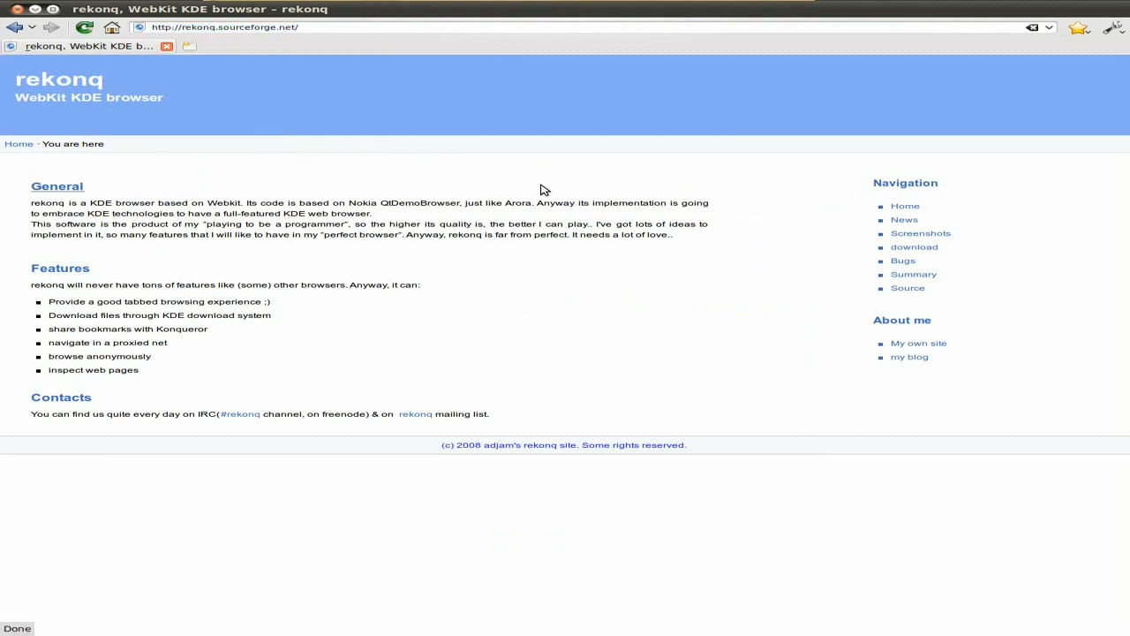
{"action": "mouse_move", "coordinate": [368, 256]}
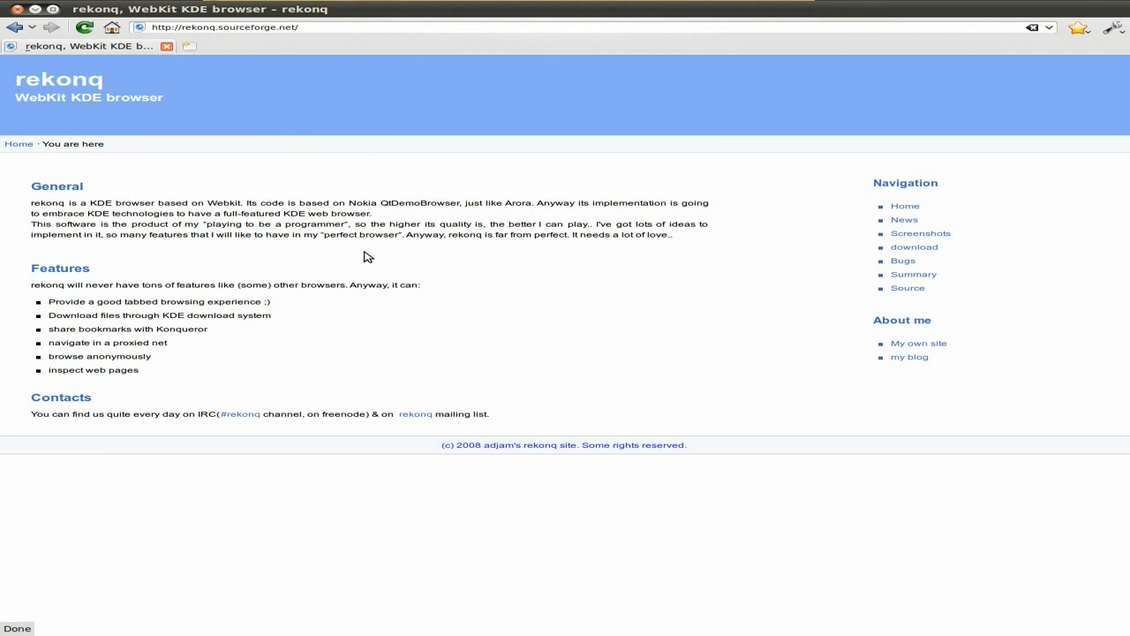
{"action": "mouse_move", "coordinate": [636, 354]}
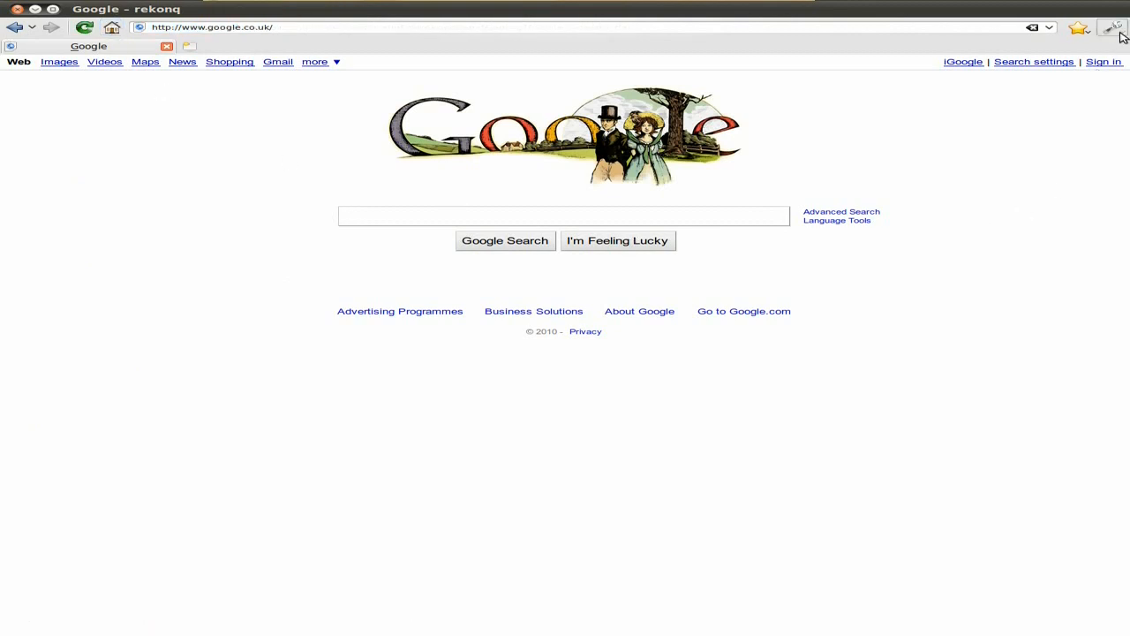
Show the wrench menu's entries, including Web Development
{"action": "left_click", "coordinate": [1113, 28]}
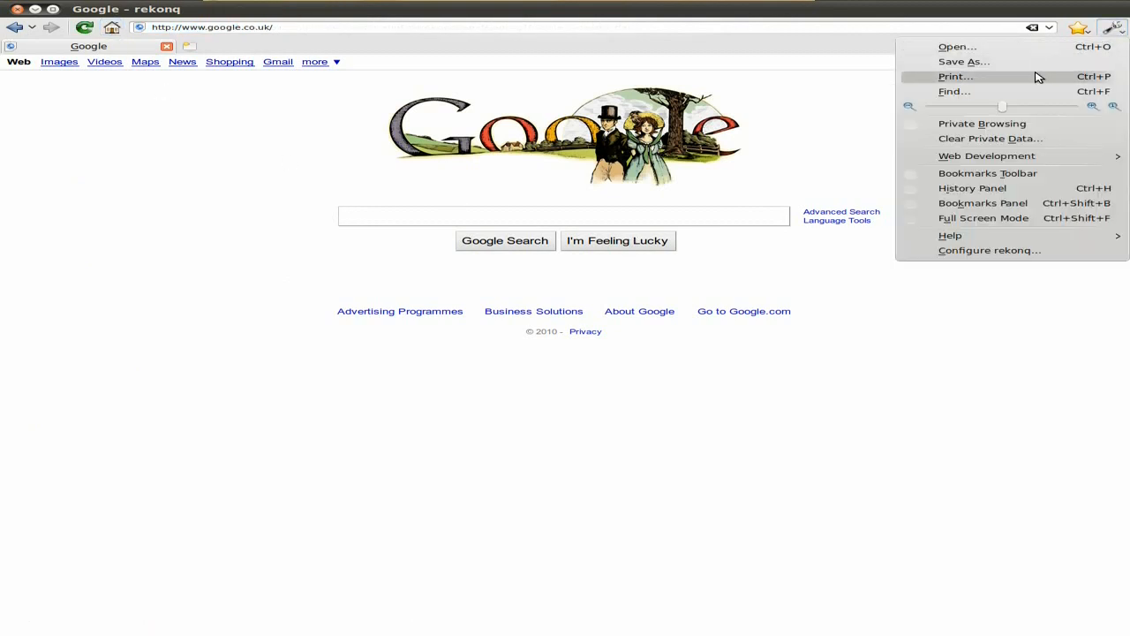
{"action": "mouse_move", "coordinate": [1014, 91]}
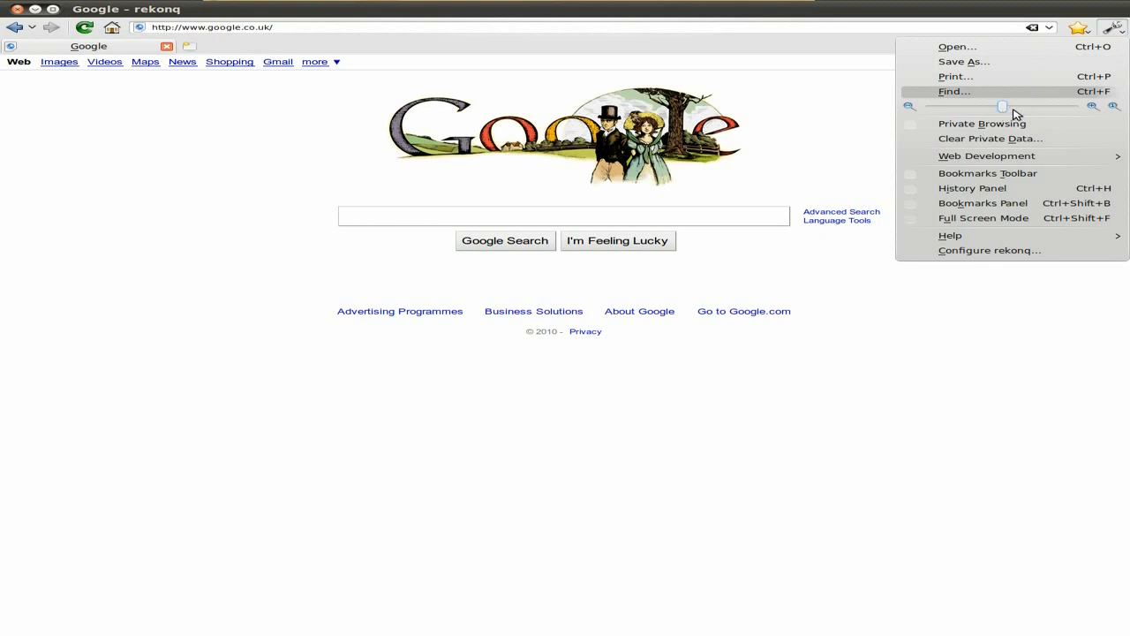
{"action": "mouse_move", "coordinate": [1003, 138]}
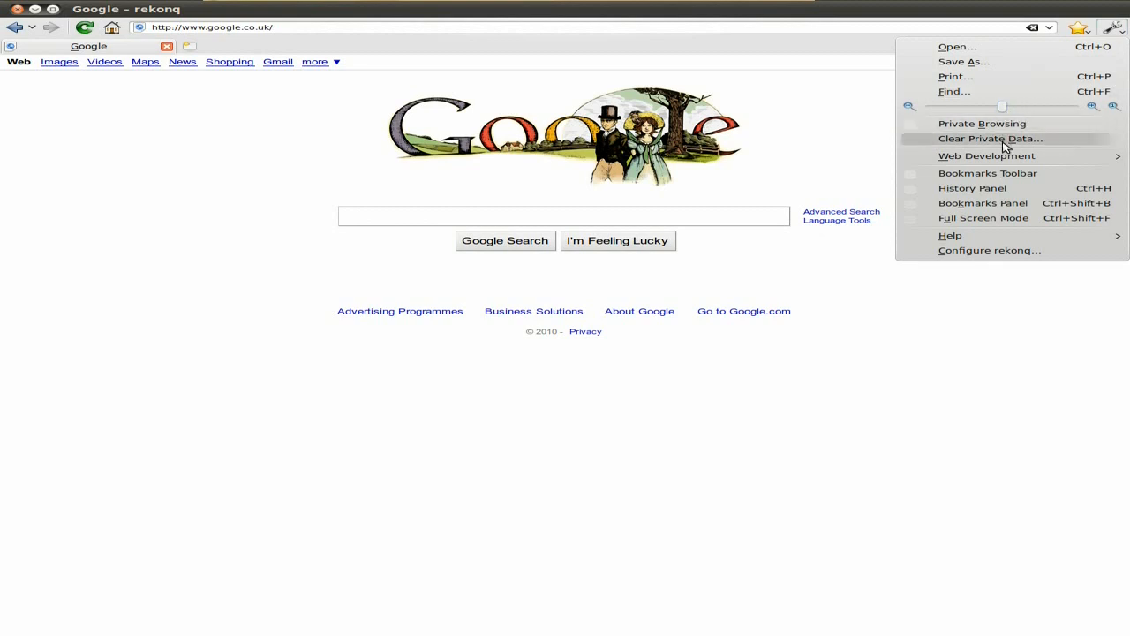
{"action": "mouse_move", "coordinate": [988, 156]}
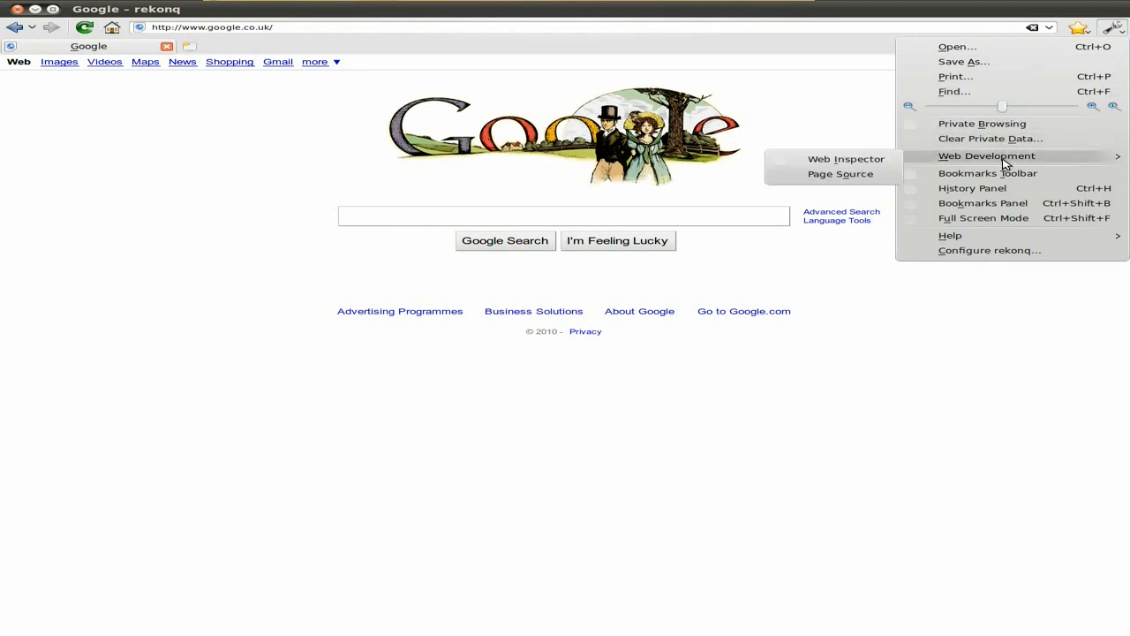
{"action": "mouse_move", "coordinate": [993, 219]}
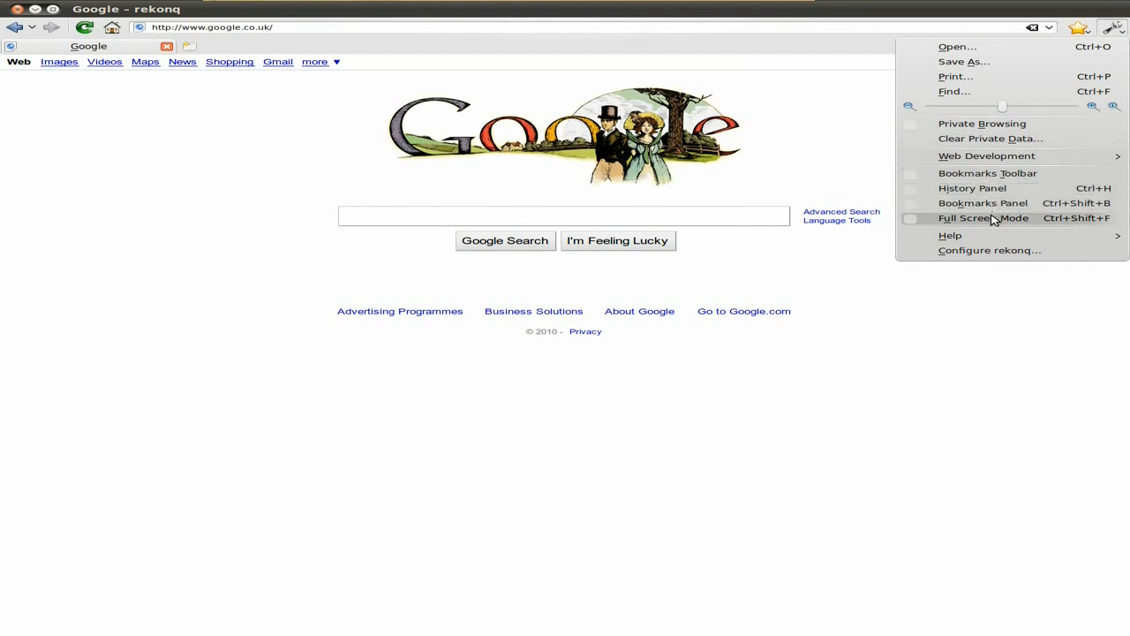
{"action": "mouse_move", "coordinate": [990, 251]}
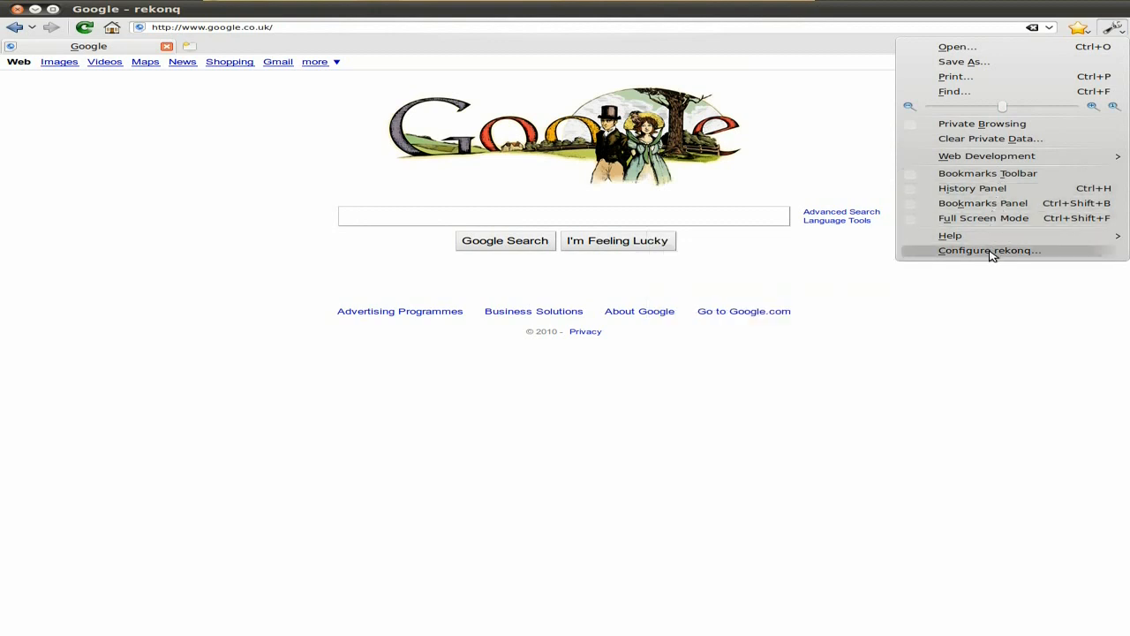
In Configure rekonq's Fonts page, apply Comic Sans MS as the standard font
{"action": "left_click", "coordinate": [990, 251]}
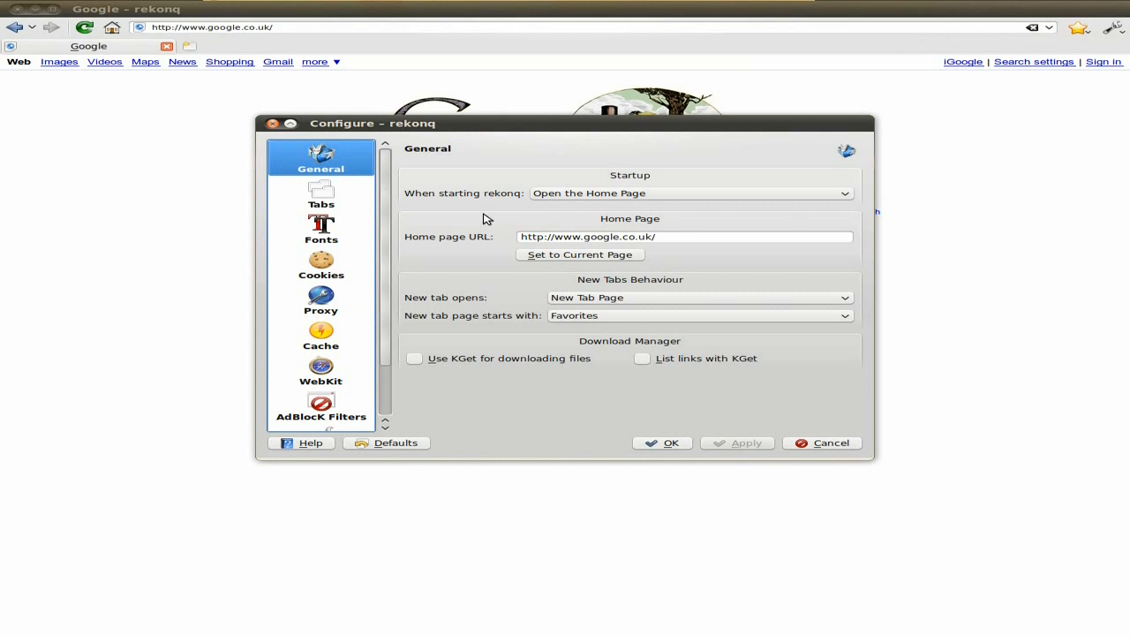
{"action": "mouse_move", "coordinate": [321, 192]}
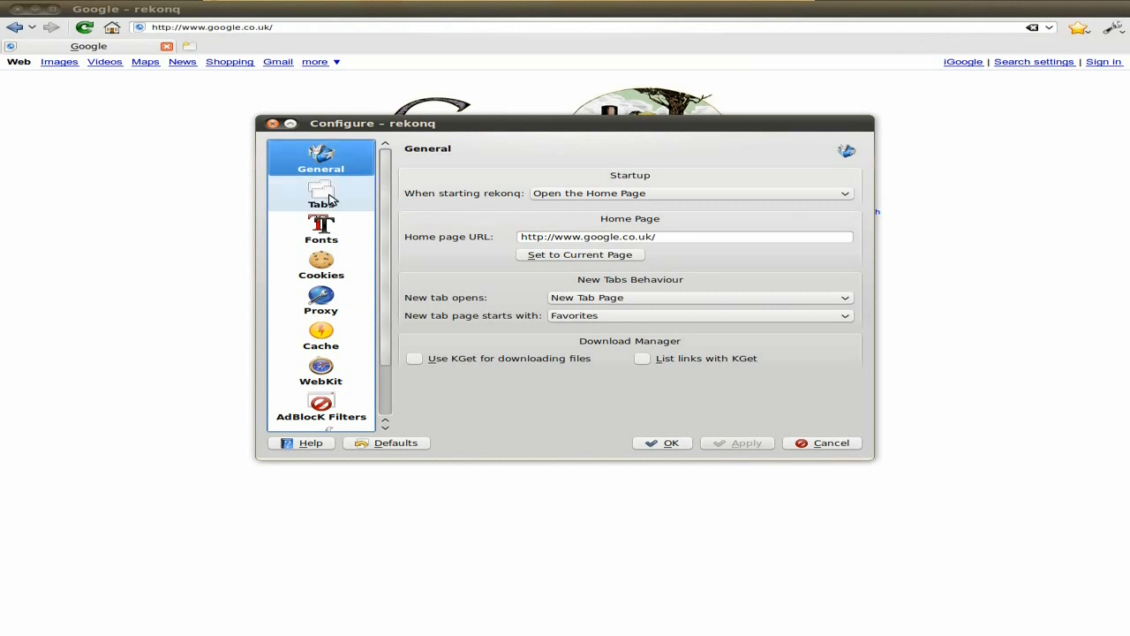
{"action": "left_click", "coordinate": [321, 228]}
{"action": "type", "text": "Comic Sans MS"}
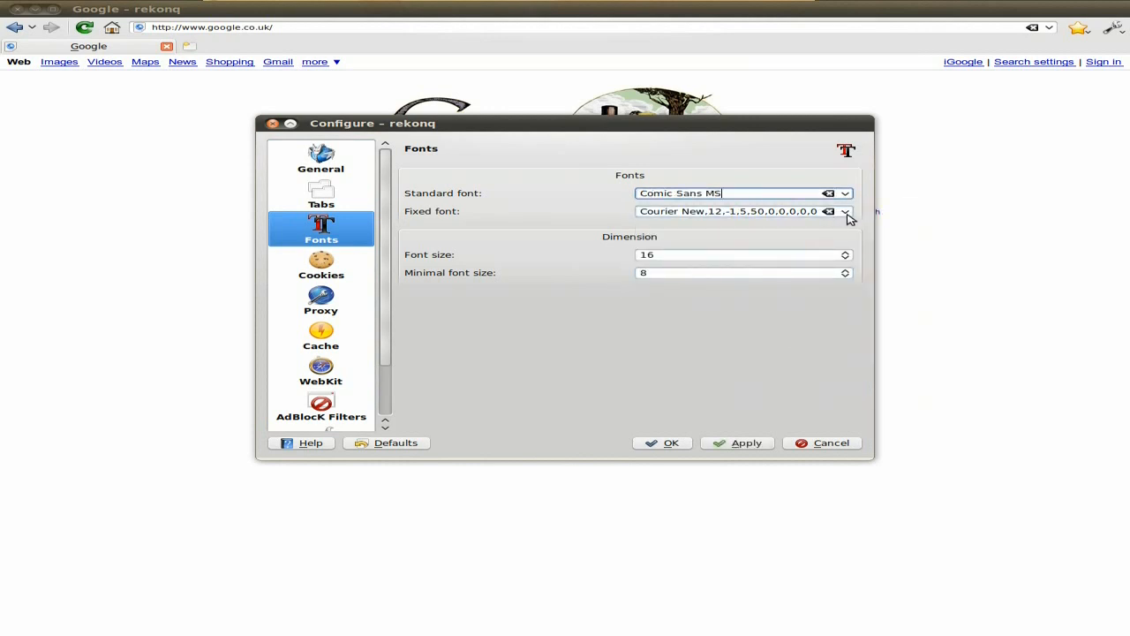
{"action": "left_click", "coordinate": [844, 212]}
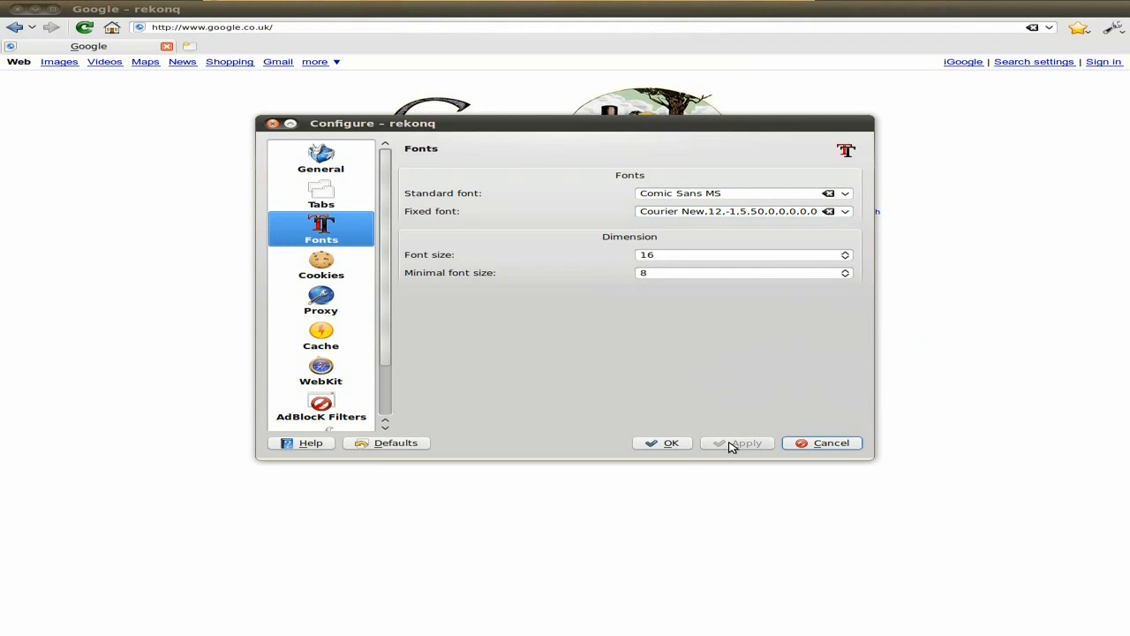
Browse the Cookies, Proxy and WebKit pages, ending on AdBlock Filters
{"action": "left_click", "coordinate": [322, 265]}
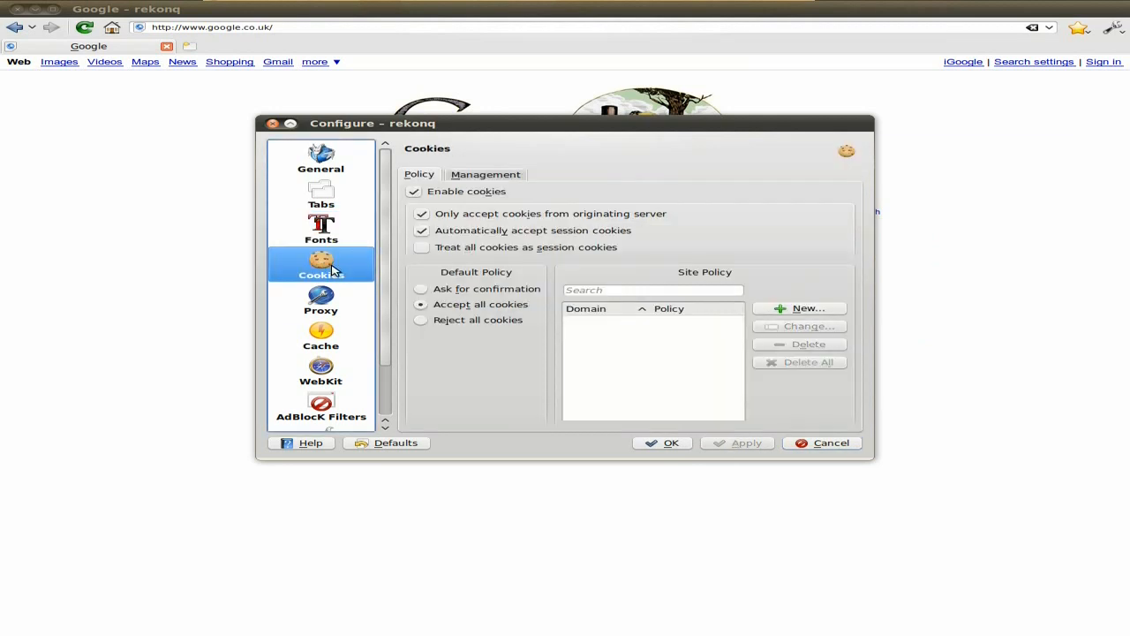
{"action": "left_click", "coordinate": [322, 301]}
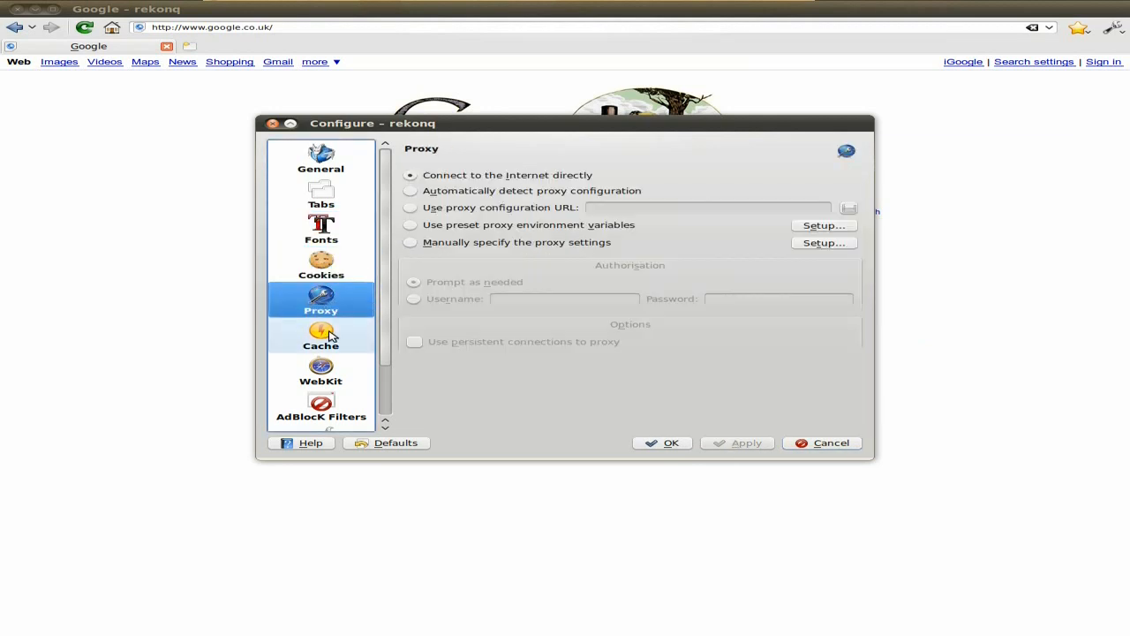
{"action": "left_click", "coordinate": [321, 371]}
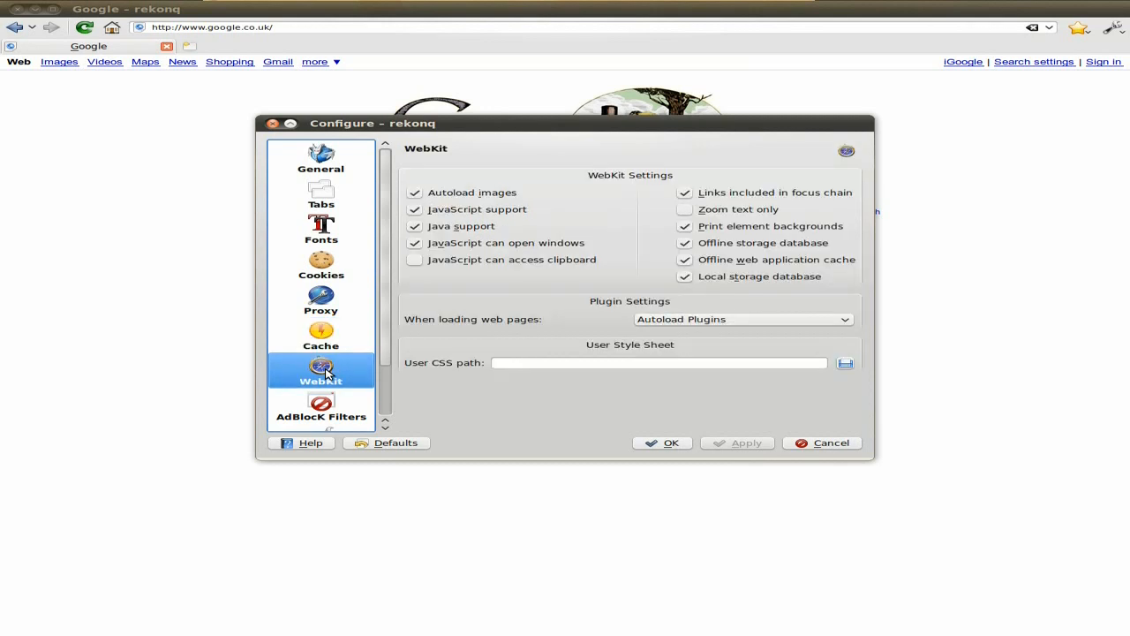
{"action": "mouse_move", "coordinate": [548, 205]}
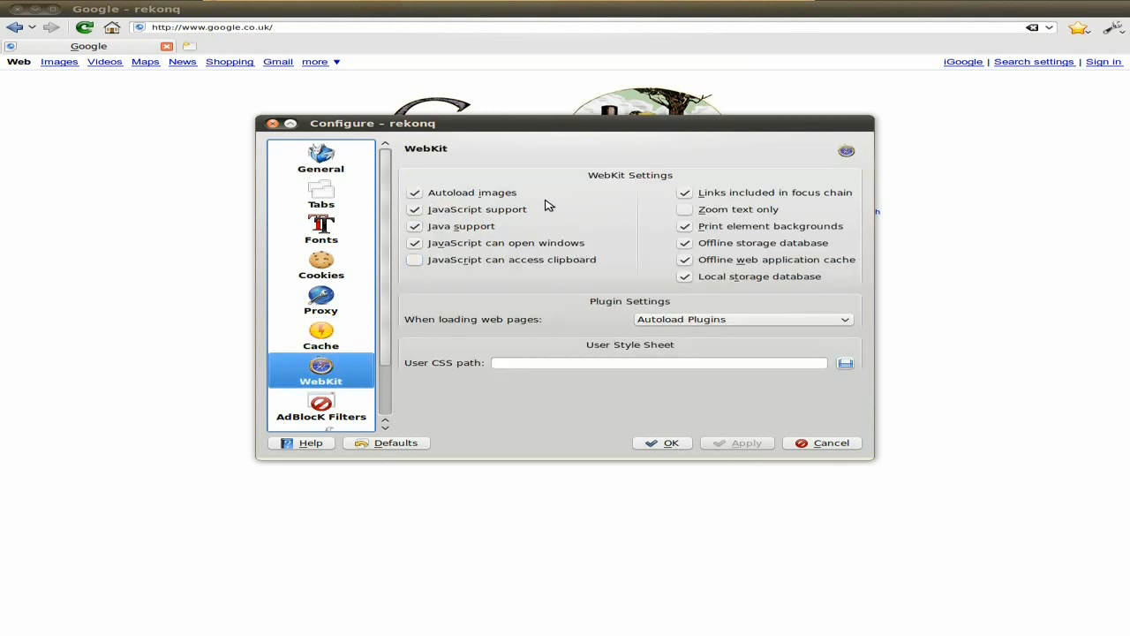
{"action": "mouse_move", "coordinate": [511, 257]}
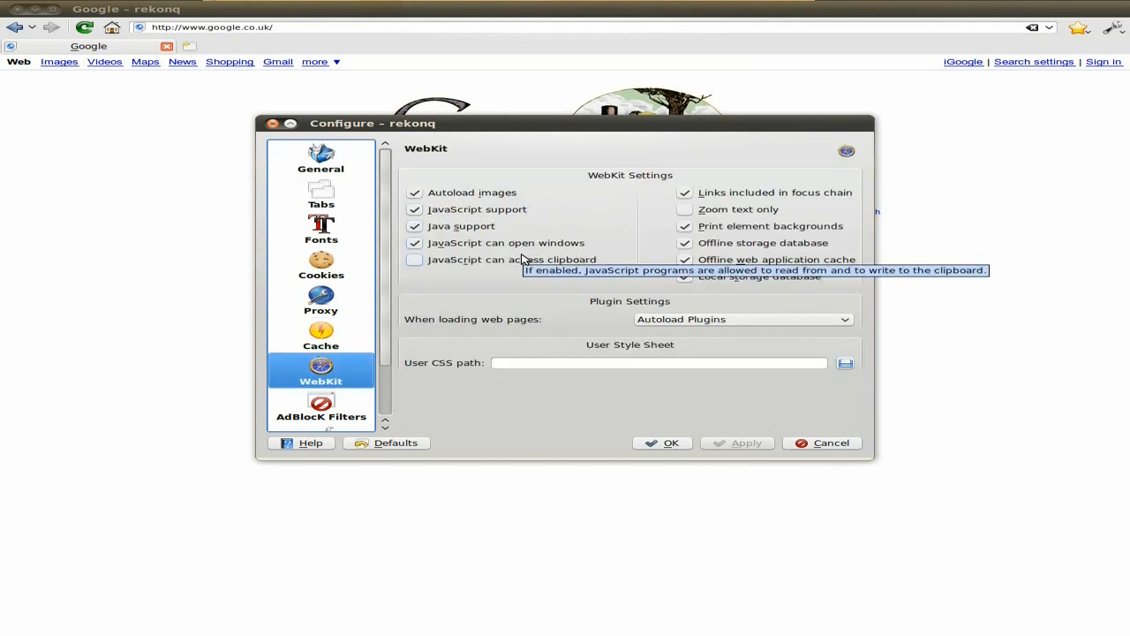
{"action": "mouse_move", "coordinate": [735, 336]}
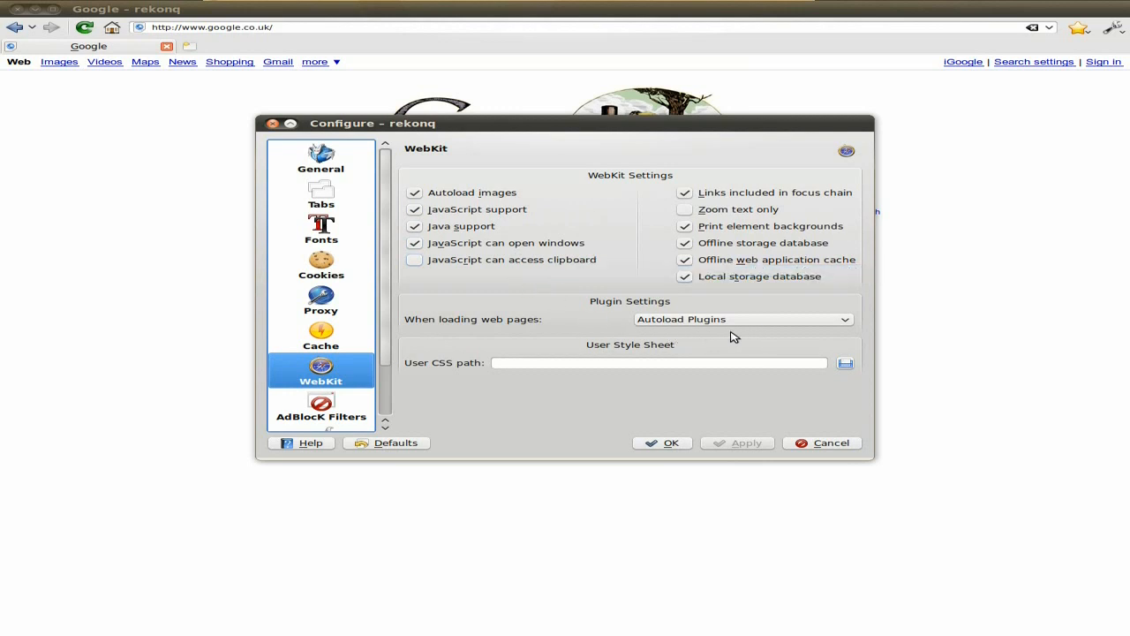
{"action": "scroll", "scroll_direction": "down", "scroll_amount": 3}
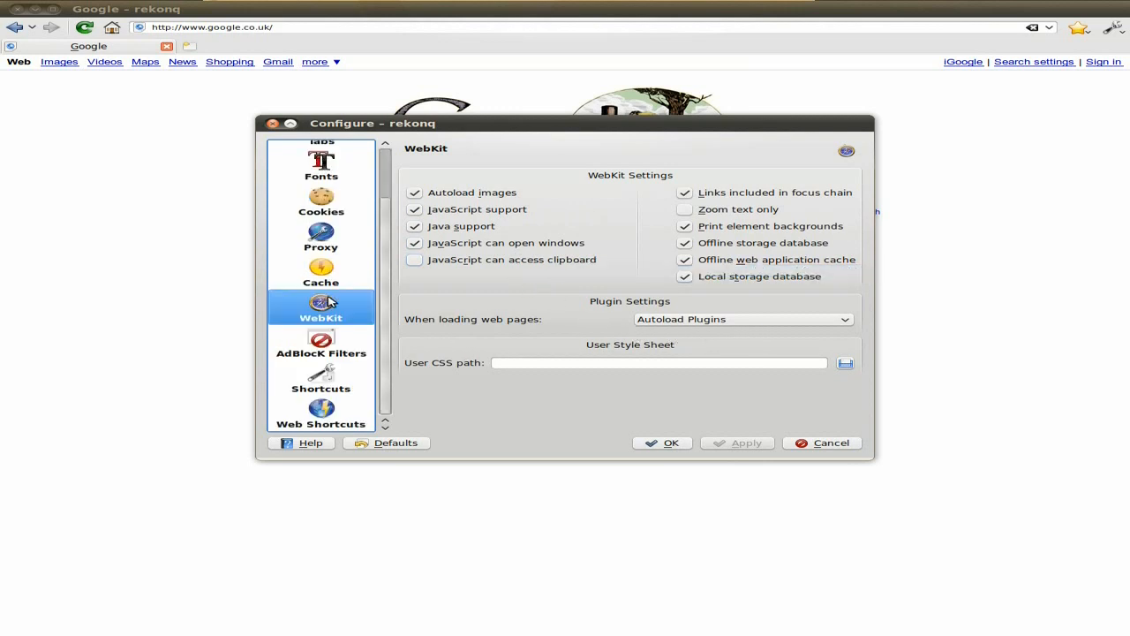
{"action": "left_click", "coordinate": [321, 343]}
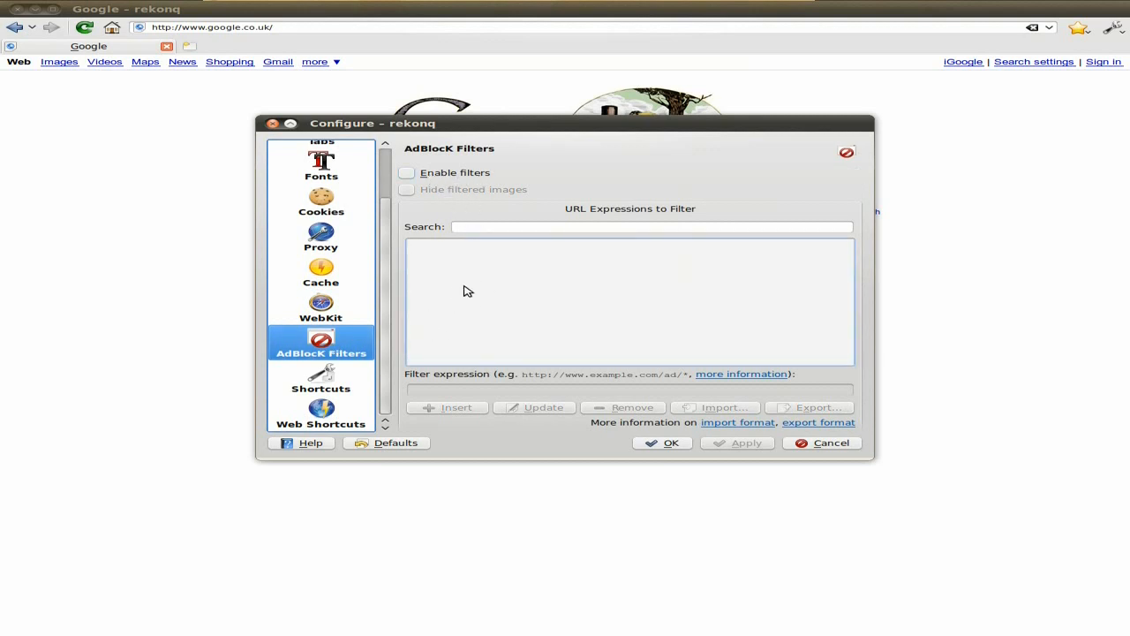
Browse the Shortcuts action list, then the Web Shortcuts search engine list
{"action": "left_click", "coordinate": [322, 380]}
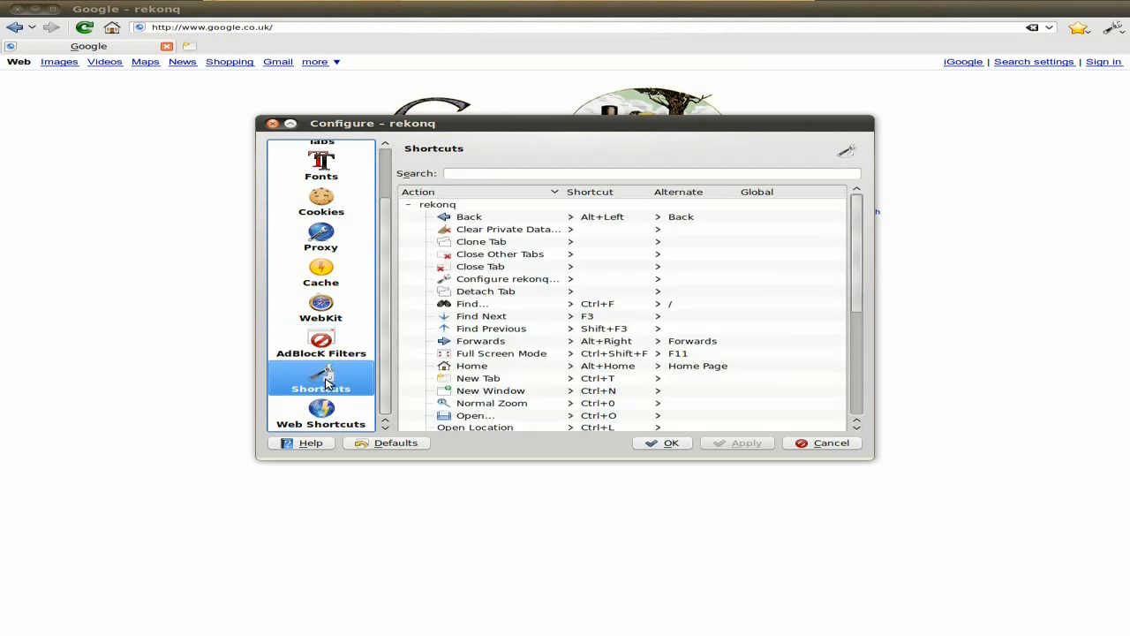
{"action": "mouse_move", "coordinate": [785, 247]}
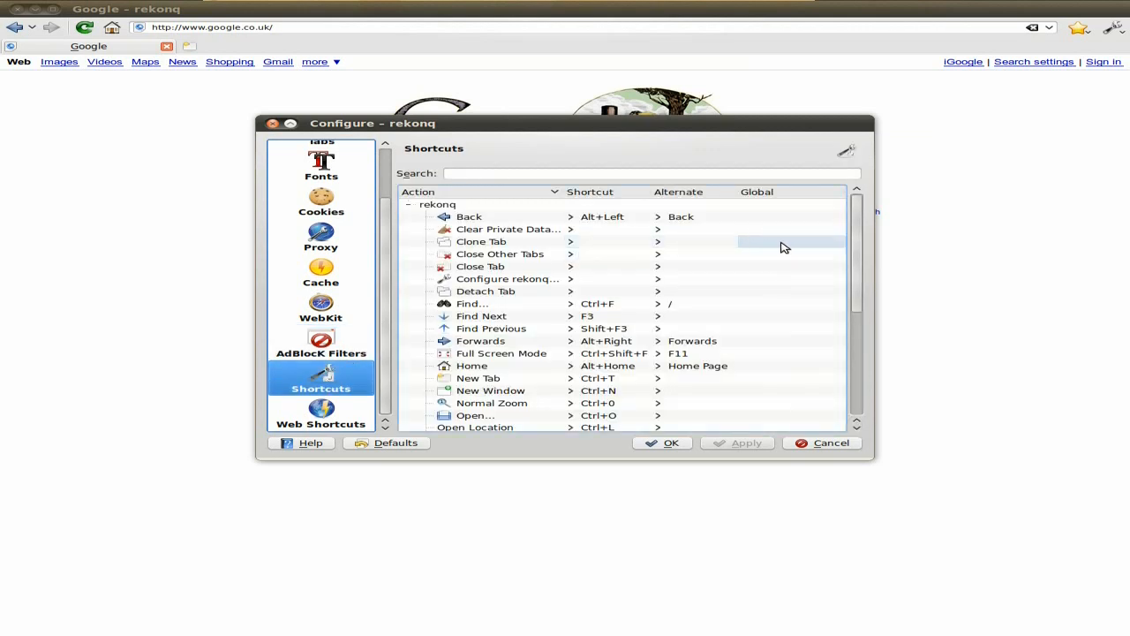
{"action": "scroll", "scroll_direction": "down", "scroll_amount": 3}
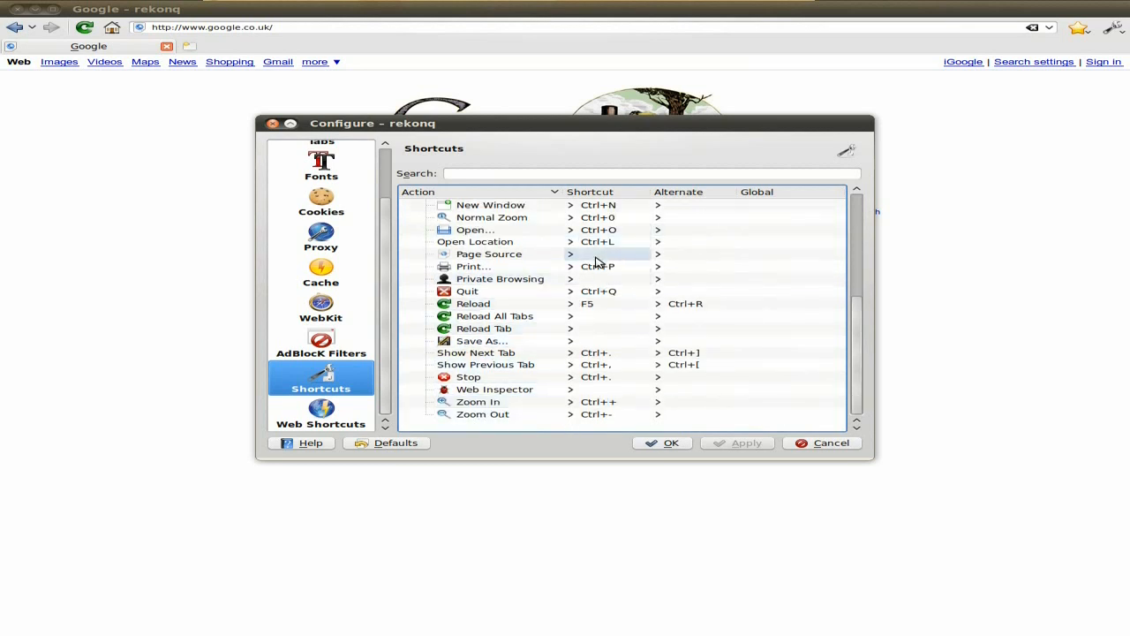
{"action": "left_click", "coordinate": [322, 415]}
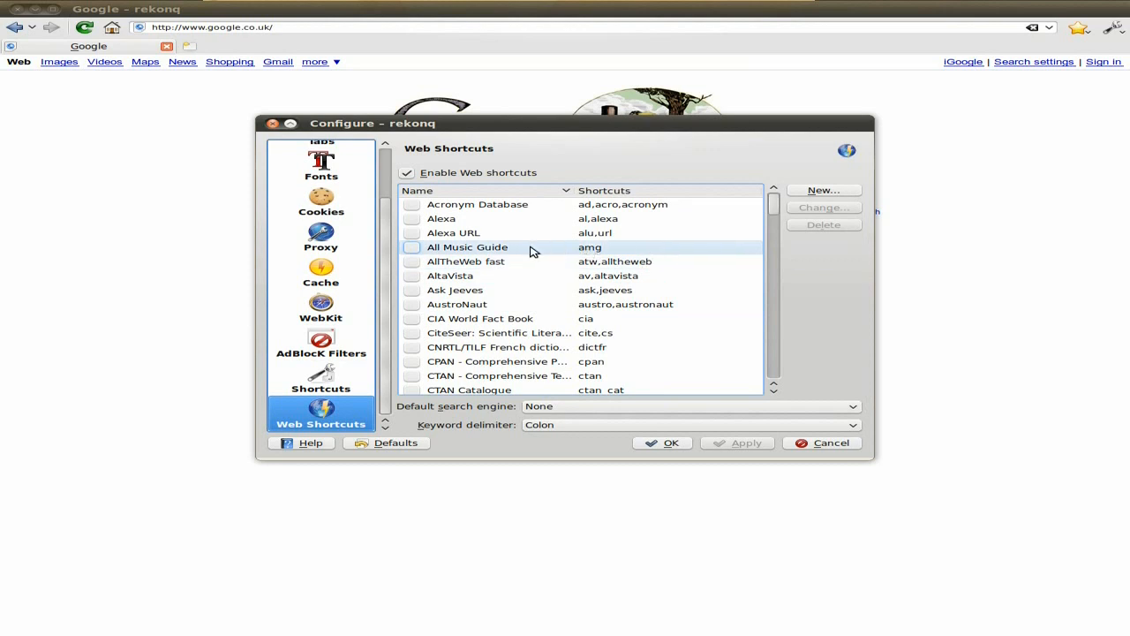
{"action": "scroll", "scroll_direction": "down", "scroll_amount": 3}
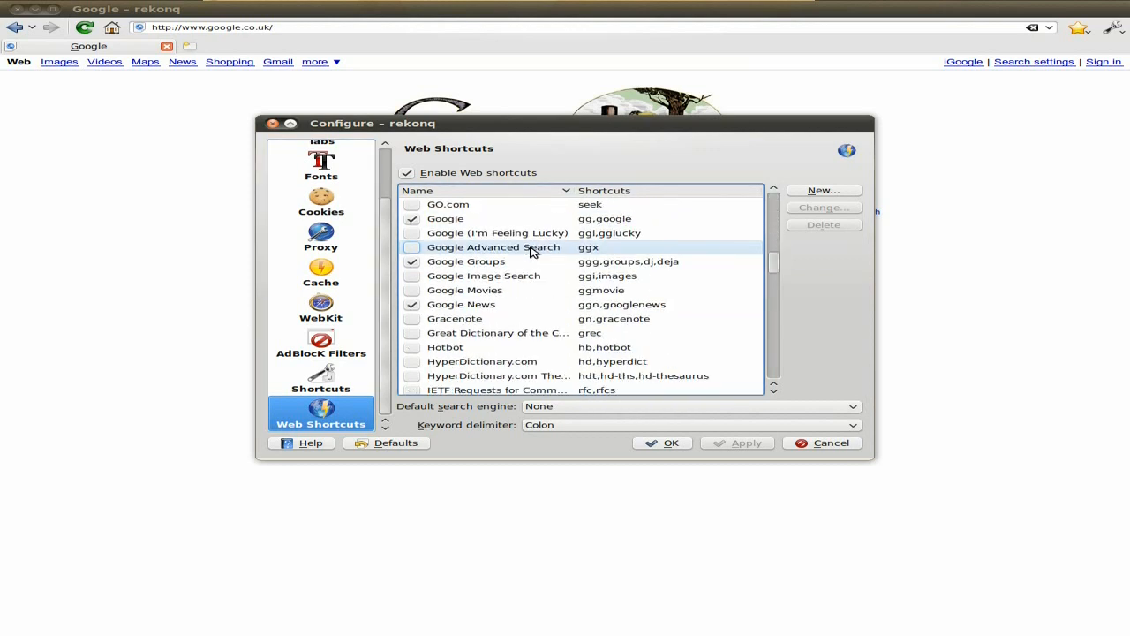
{"action": "scroll", "scroll_direction": "down", "scroll_amount": 3}
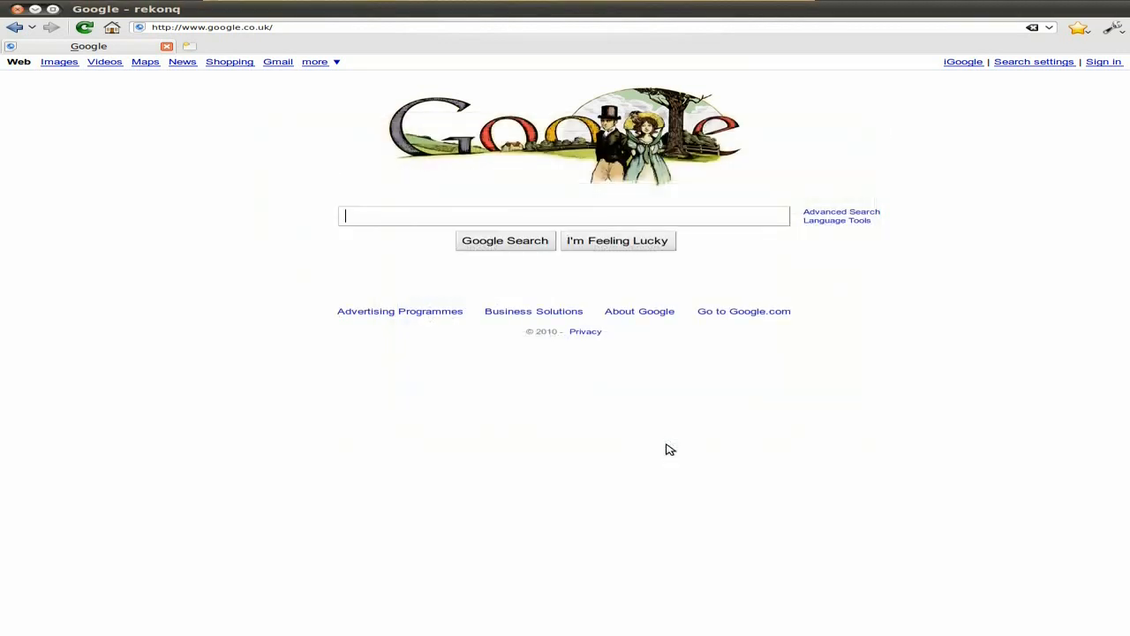
{"action": "mouse_move", "coordinate": [346, 182]}
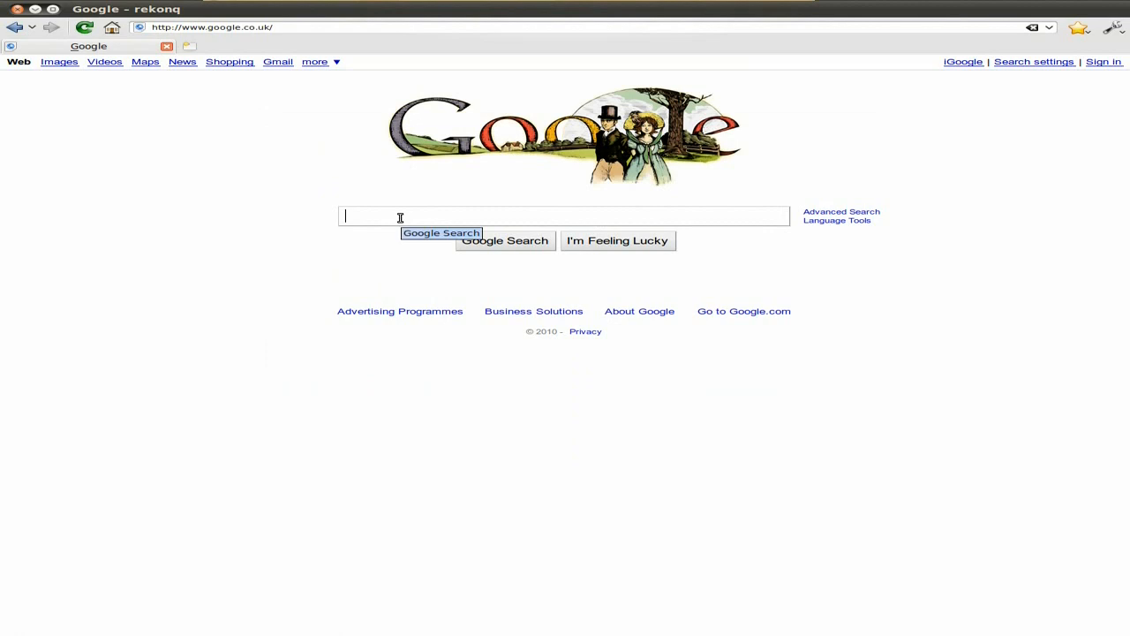
Search Google for "youtube" and load the YouTube - Broadcast Yourself result
{"action": "type", "text": "youtube"}
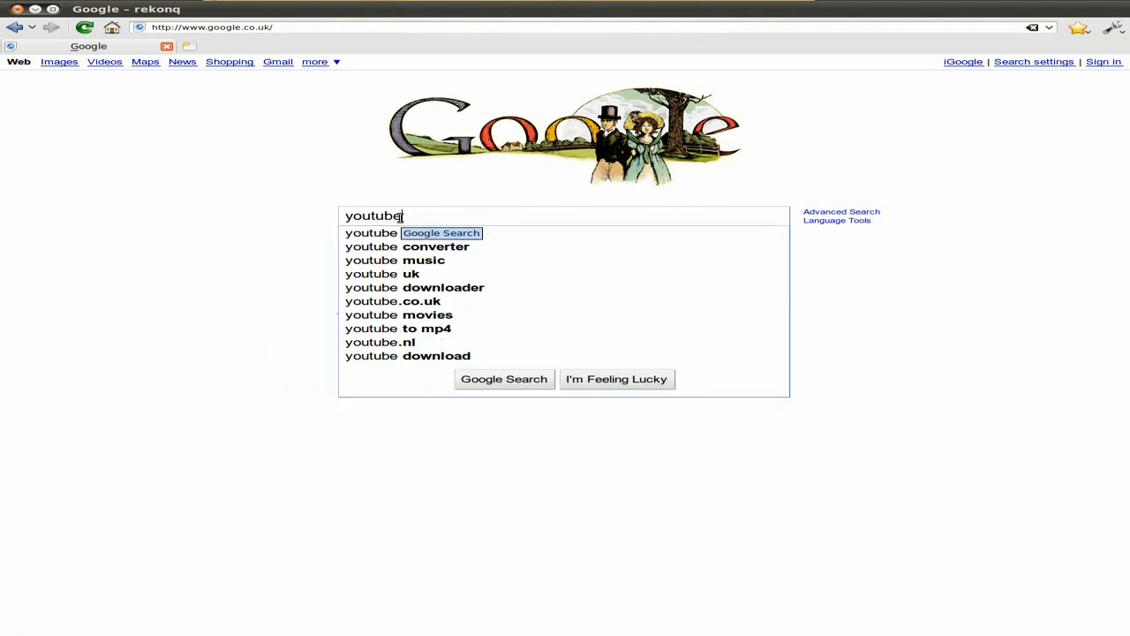
{"action": "left_click", "coordinate": [505, 378]}
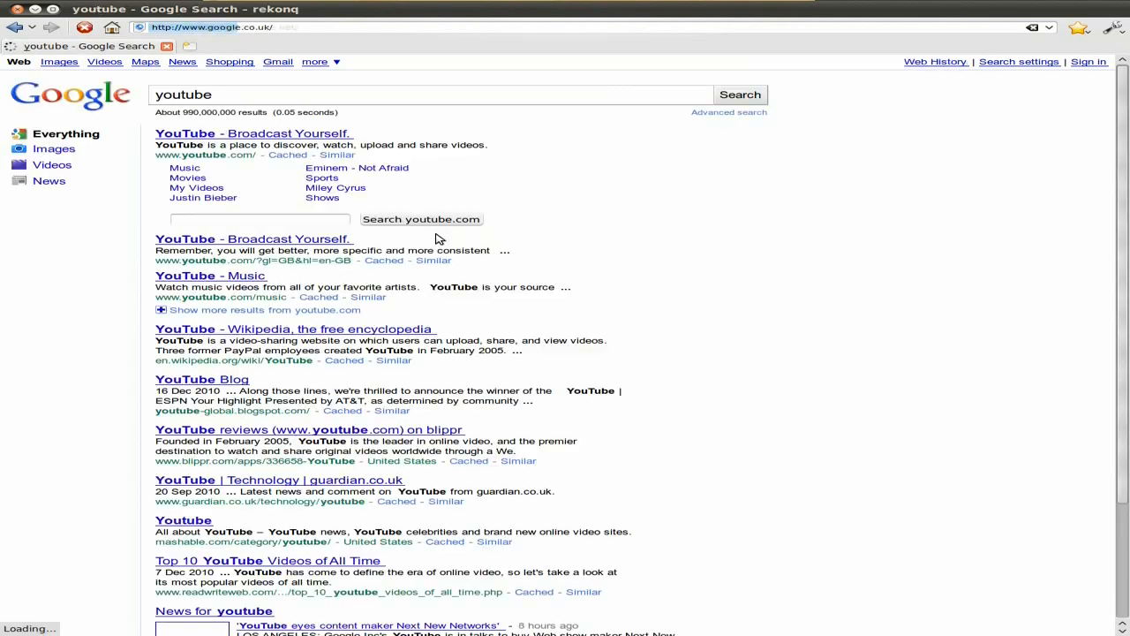
{"action": "left_click", "coordinate": [253, 134]}
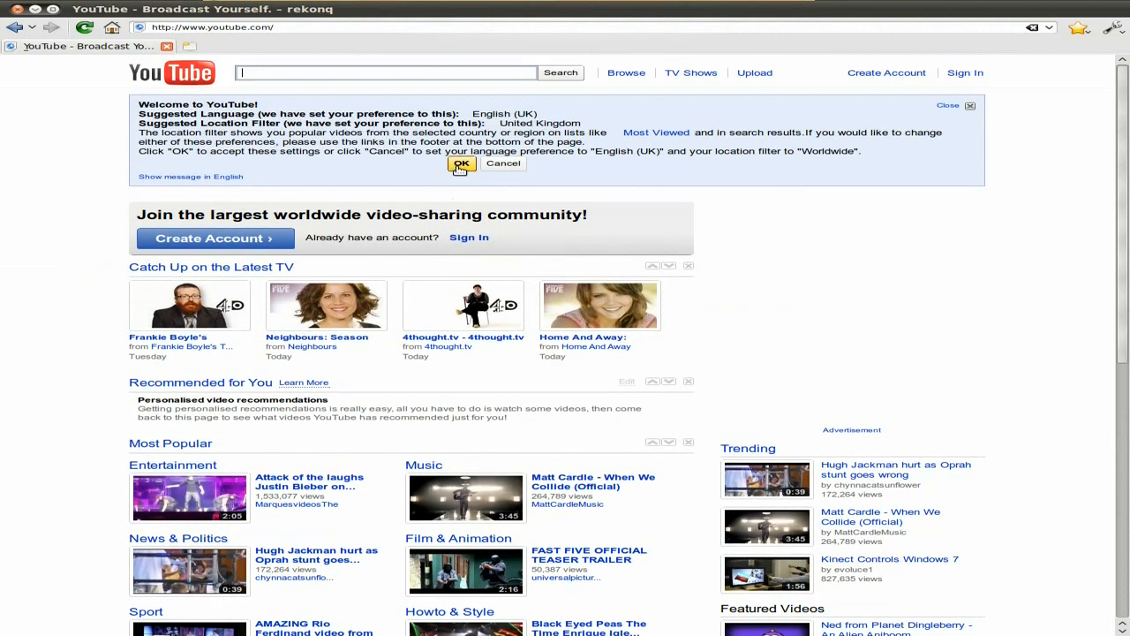
Accept YouTube's preferences notice, search for "sneekylinux" and start the Jolicloud 1.1 video
{"action": "left_click", "coordinate": [463, 166]}
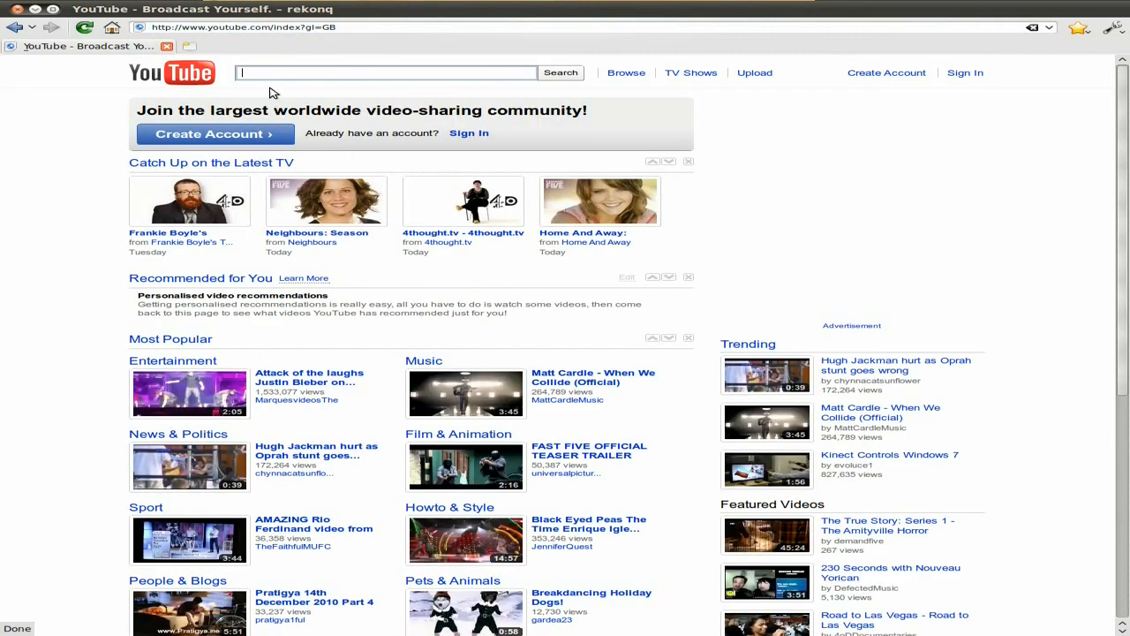
{"action": "type", "text": "snel"}
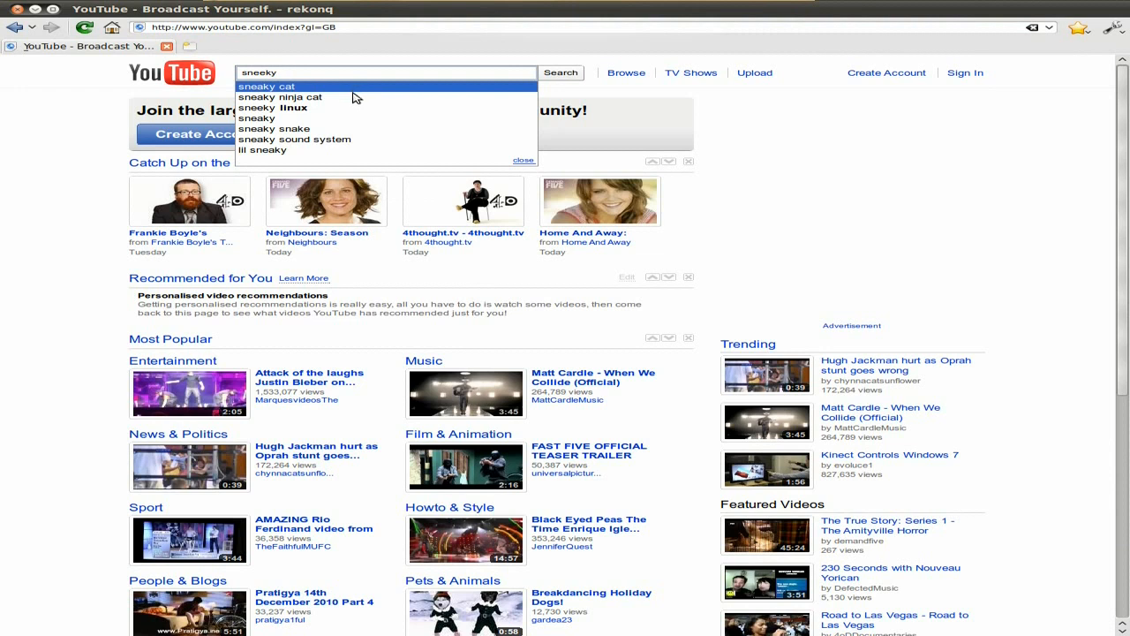
{"action": "mouse_move", "coordinate": [339, 84]}
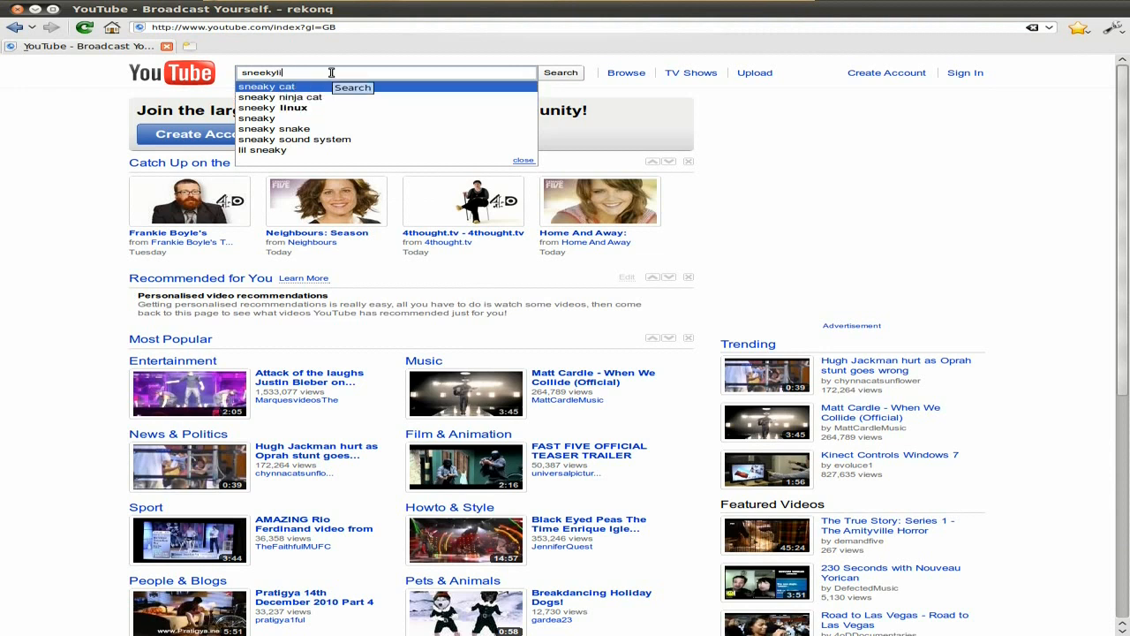
{"action": "left_click", "coordinate": [272, 108]}
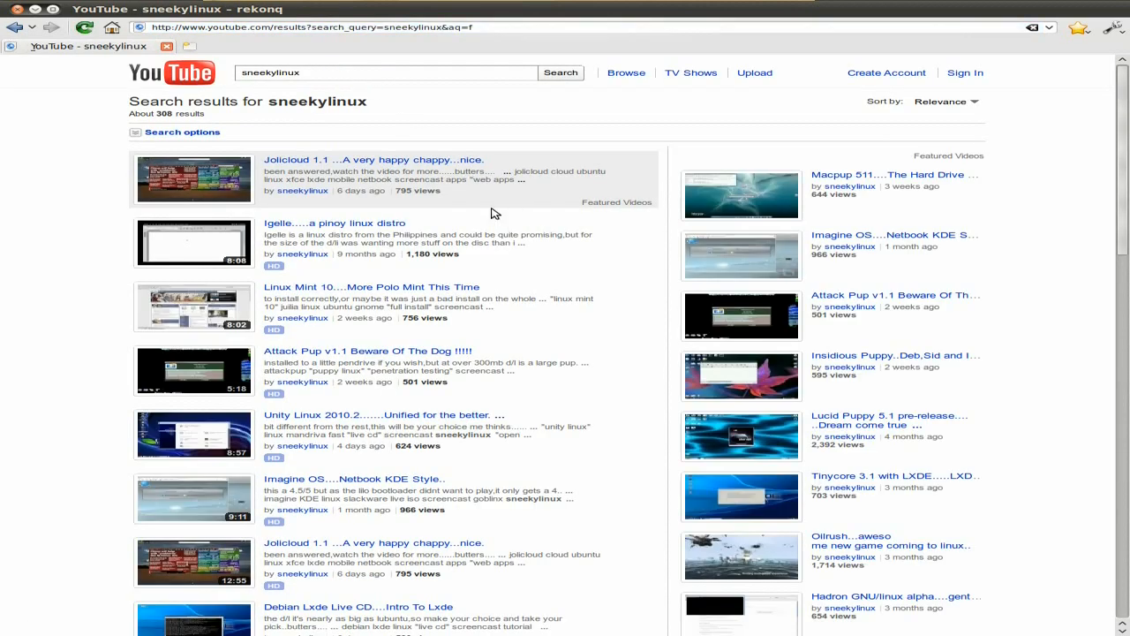
{"action": "mouse_move", "coordinate": [189, 183]}
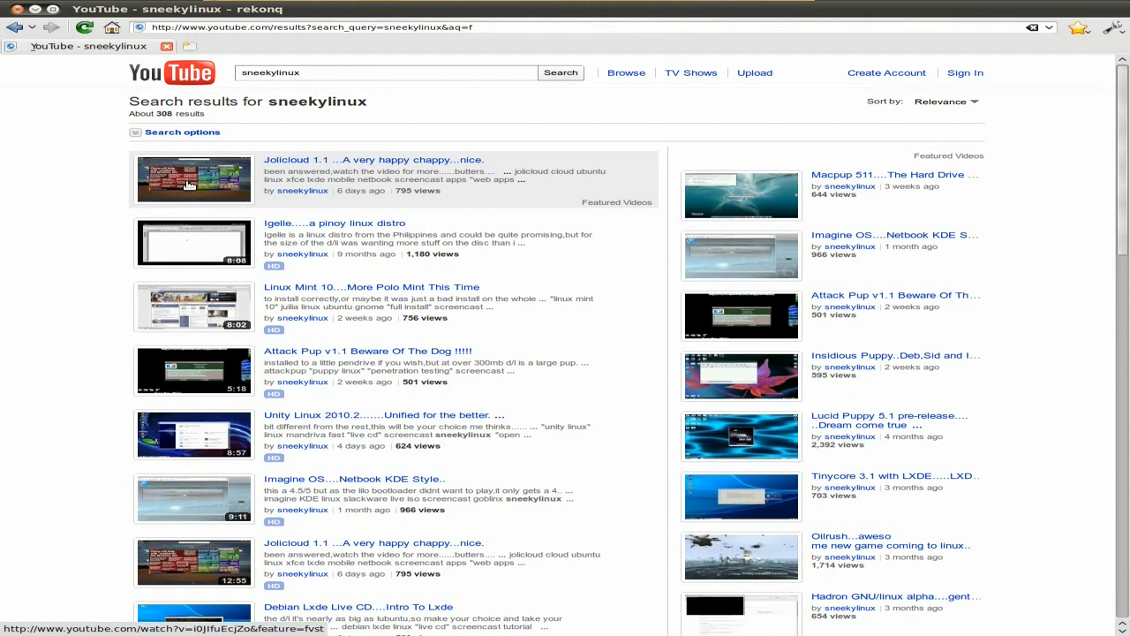
{"action": "mouse_move", "coordinate": [191, 185]}
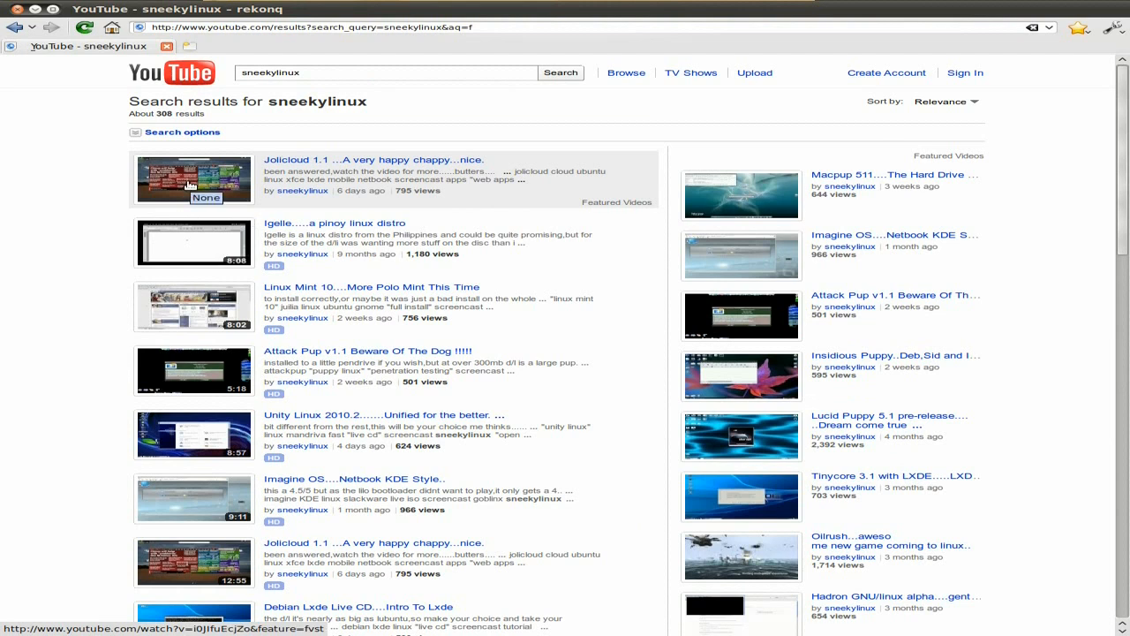
{"action": "left_click", "coordinate": [373, 159]}
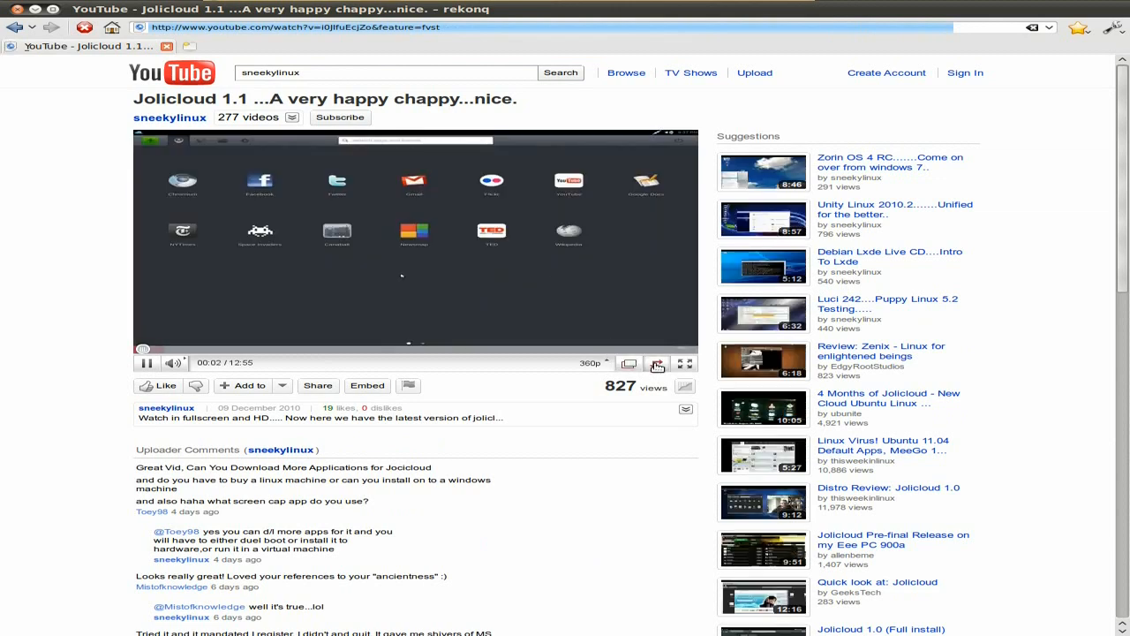
Watch the Jolicloud 1.1 video in the enlarged player, then full screen at 480p
{"action": "left_click", "coordinate": [657, 364]}
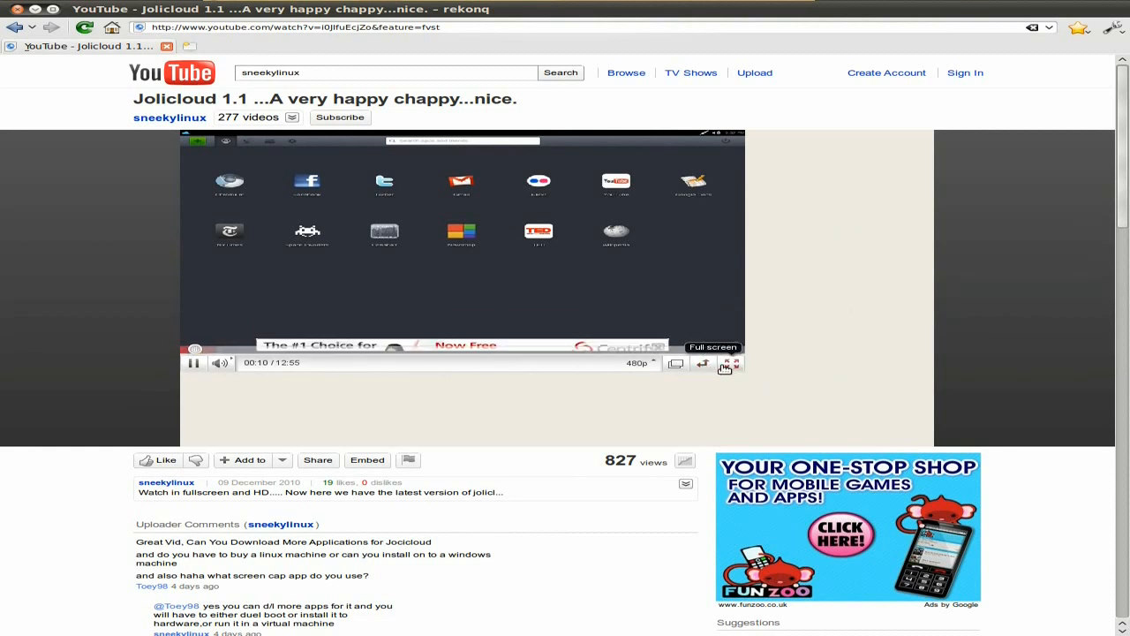
{"action": "left_click", "coordinate": [724, 364]}
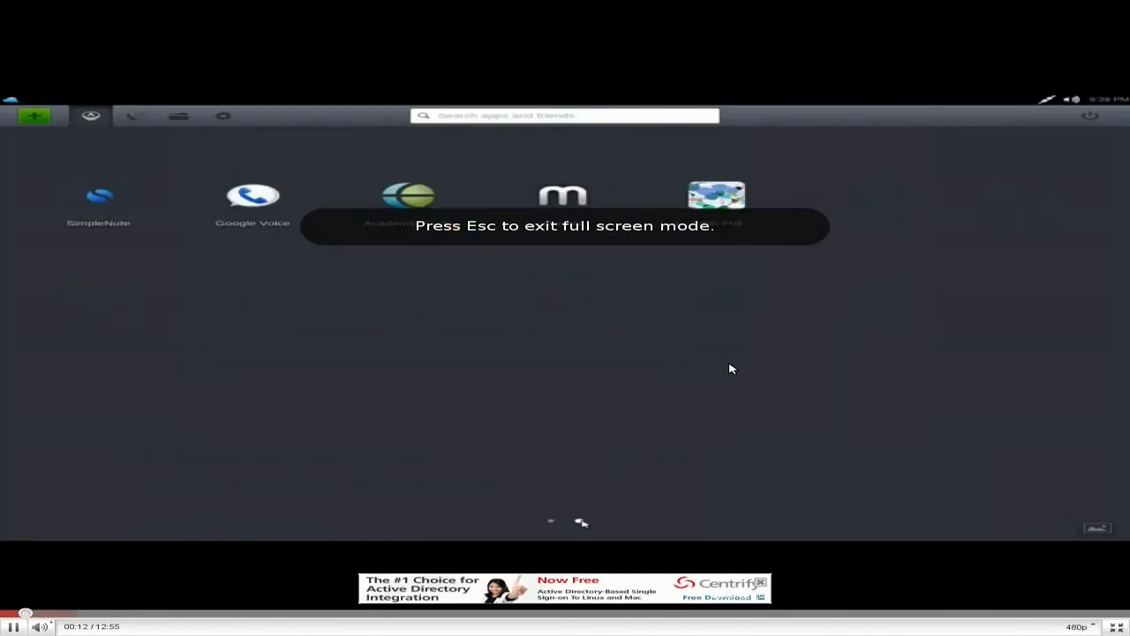
{"action": "mouse_move", "coordinate": [645, 357]}
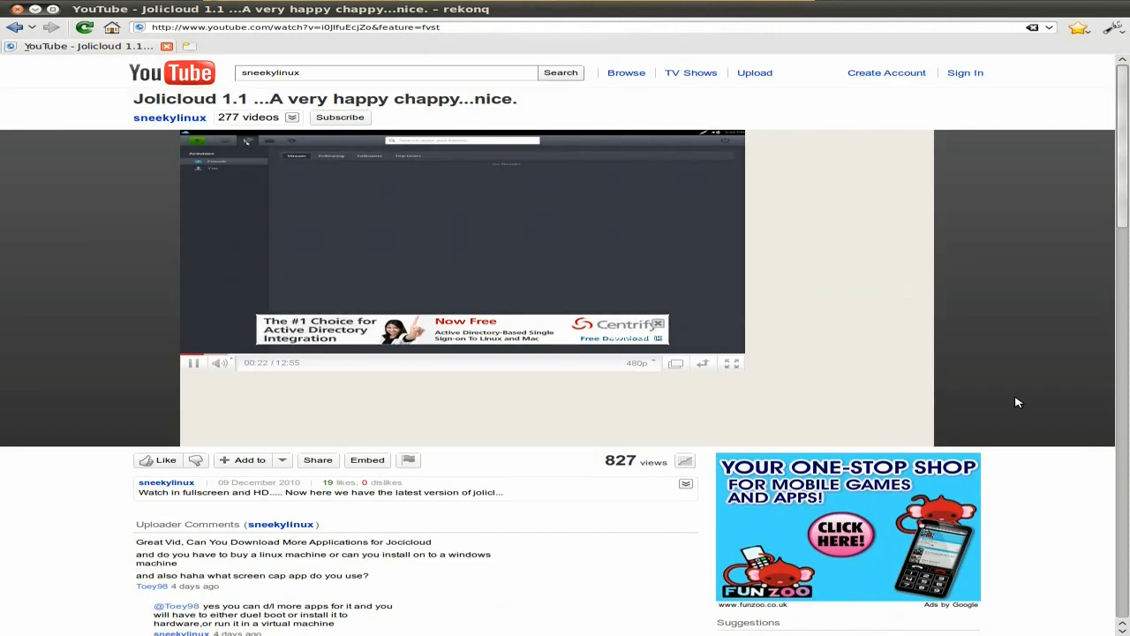
{"action": "mouse_move", "coordinate": [791, 131]}
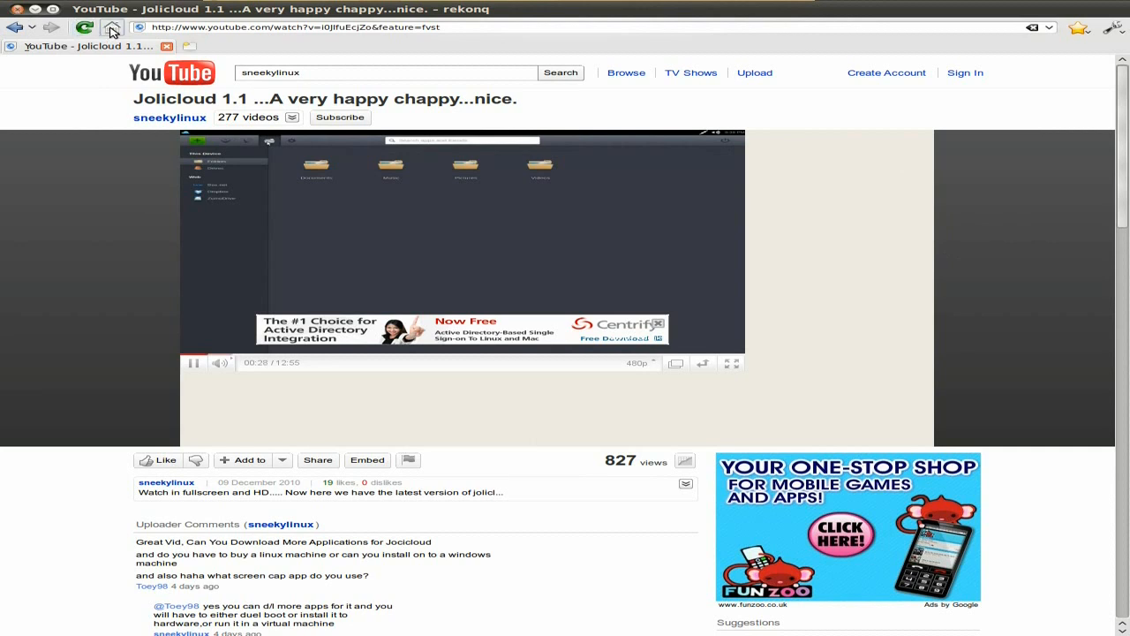
Return to the home page and scroll through the Google results for "bbc"
{"action": "left_click", "coordinate": [113, 28]}
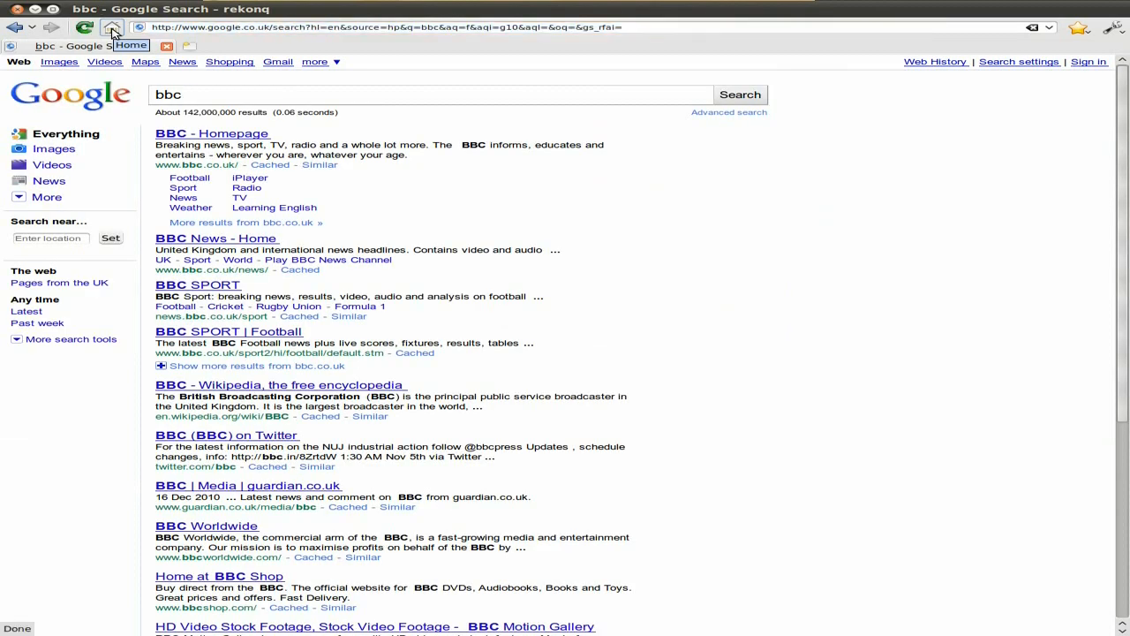
{"action": "scroll", "scroll_direction": "down", "scroll_amount": 3}
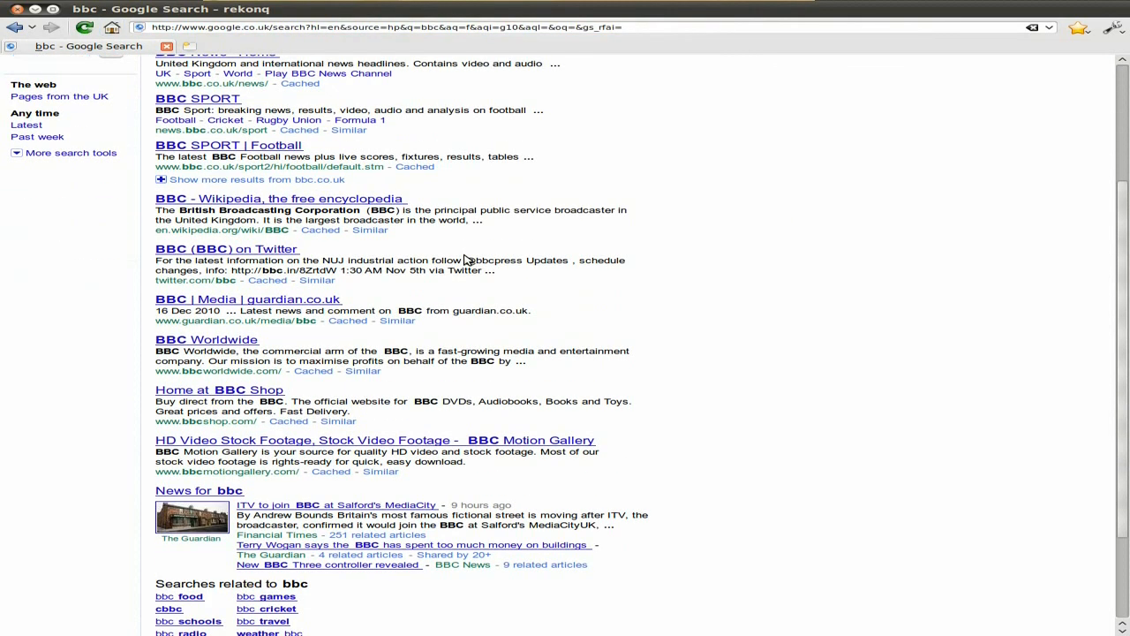
{"action": "scroll", "scroll_direction": "up", "scroll_amount": 3}
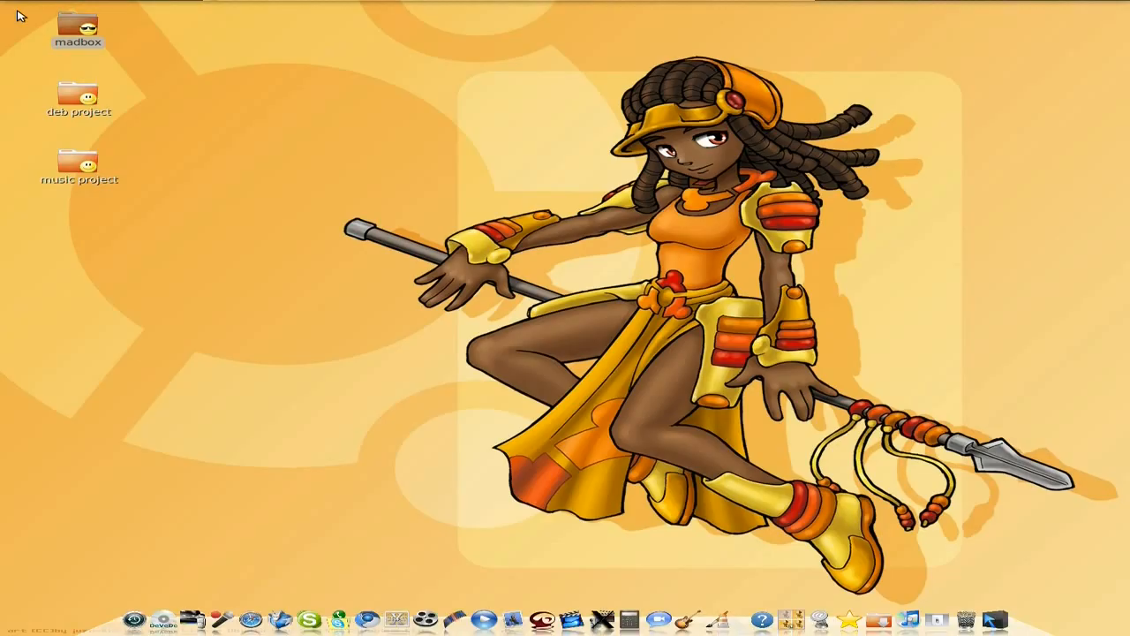
{"action": "mouse_move", "coordinate": [562, 311]}
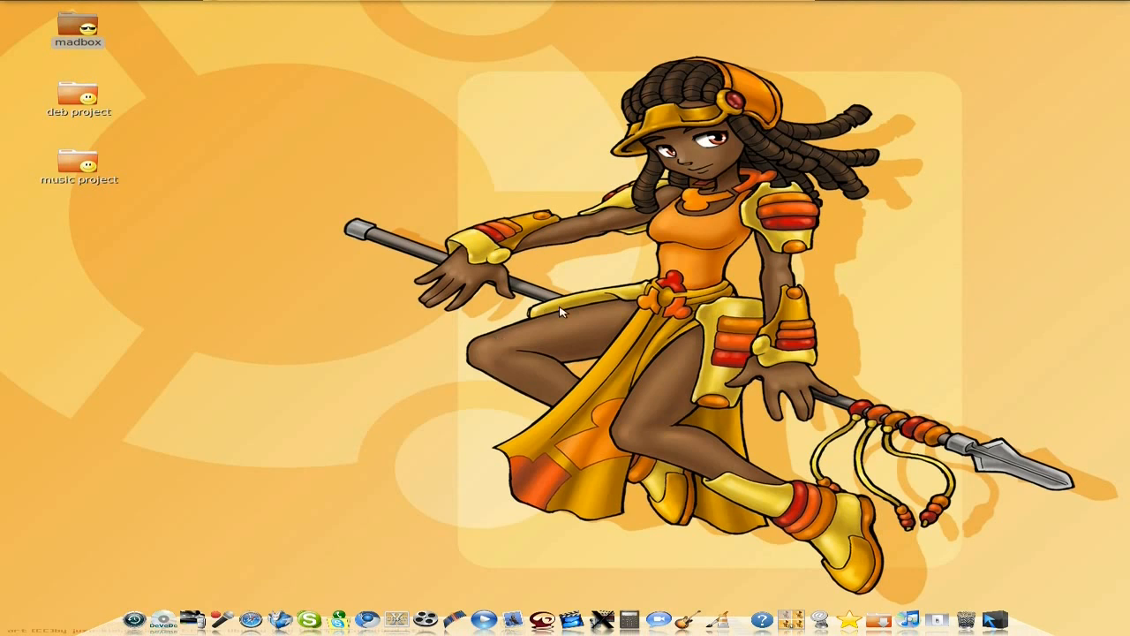
{"action": "mouse_move", "coordinate": [714, 357]}
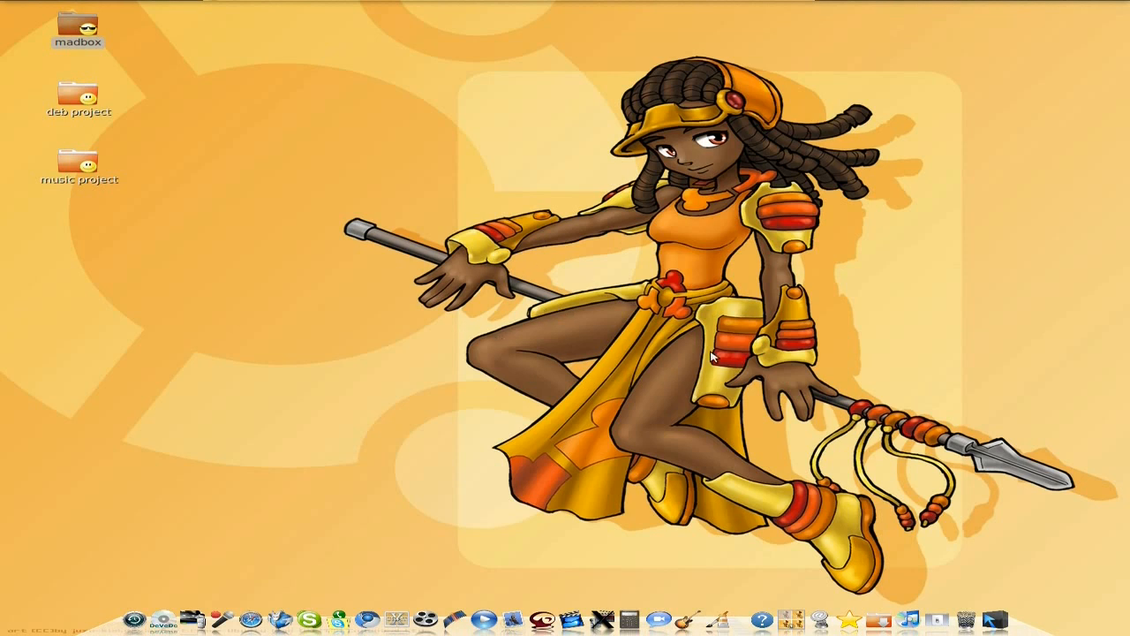
{"action": "mouse_move", "coordinate": [672, 301]}
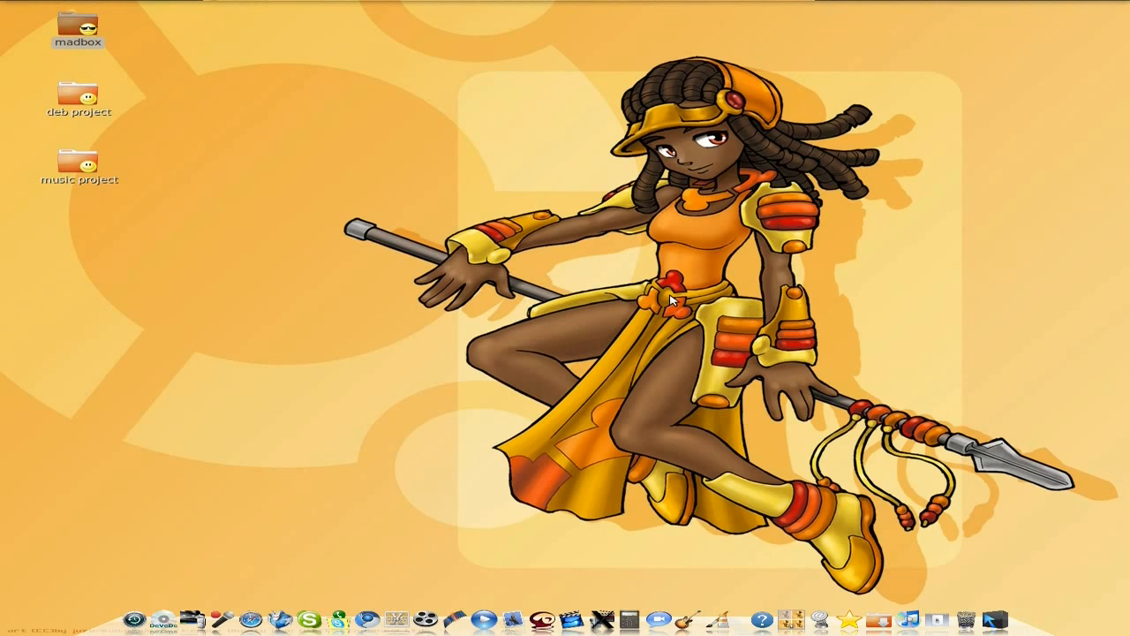
{"action": "mouse_move", "coordinate": [574, 275]}
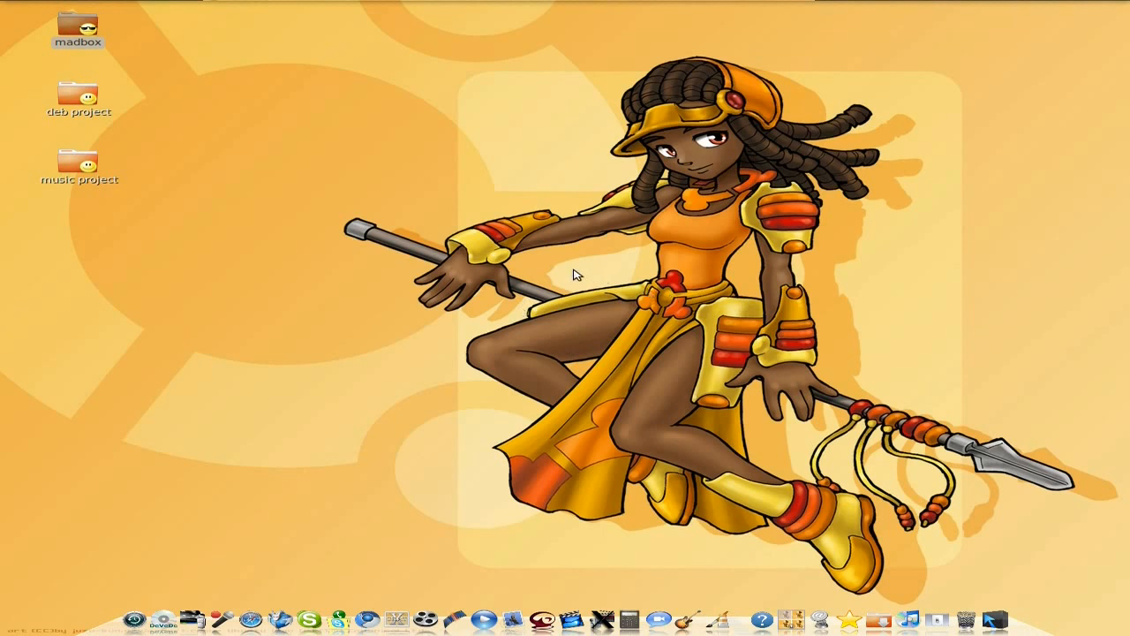